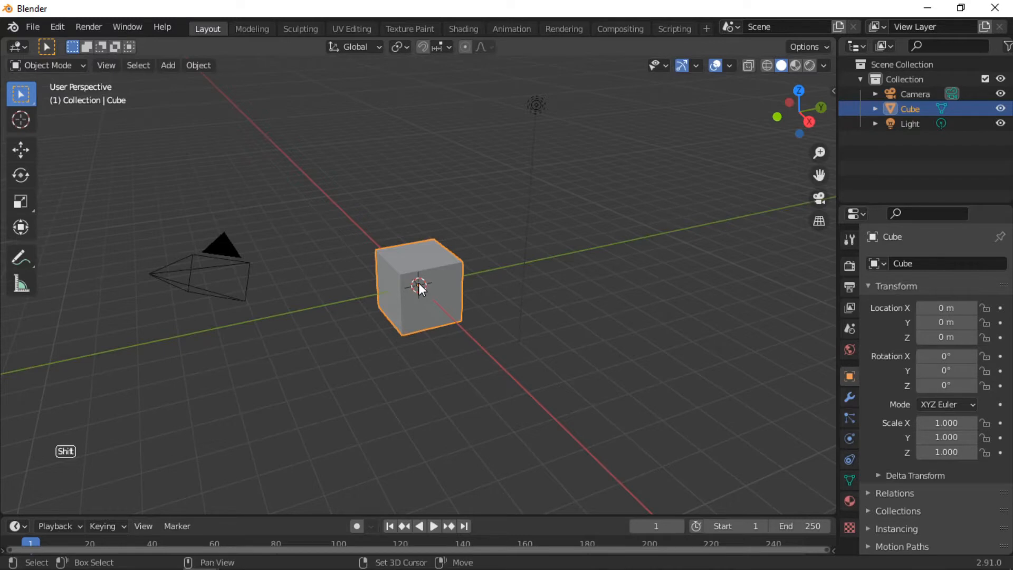
Step: Delete the cube and light, then clear the camera's rotation and location
click(536, 105)
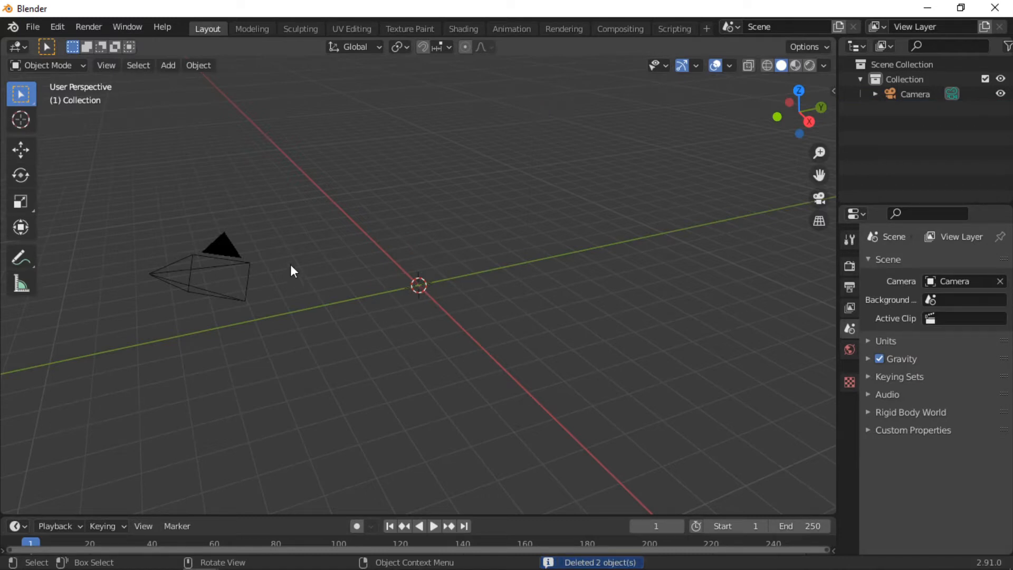
click(213, 278)
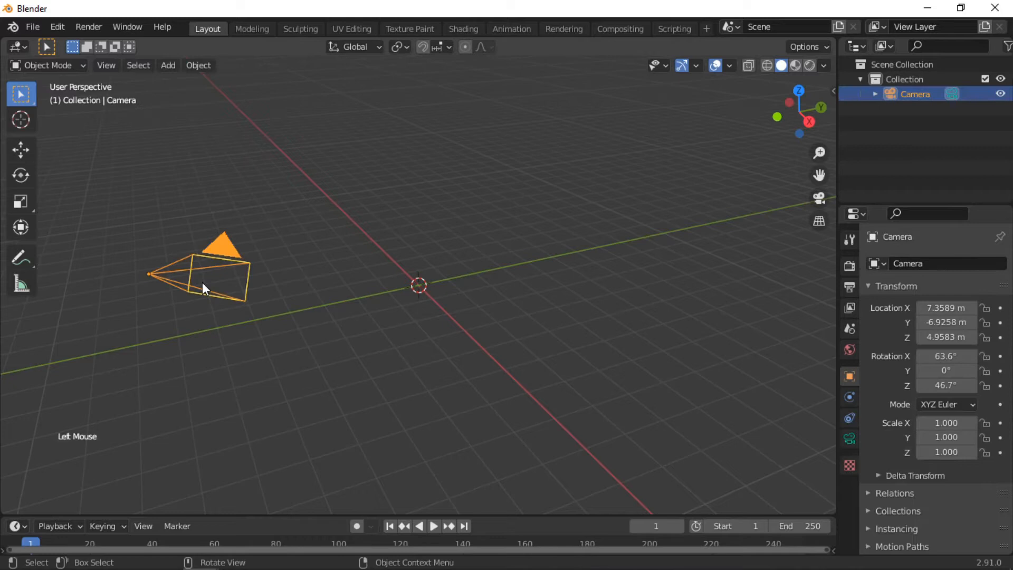
key(alt+r)
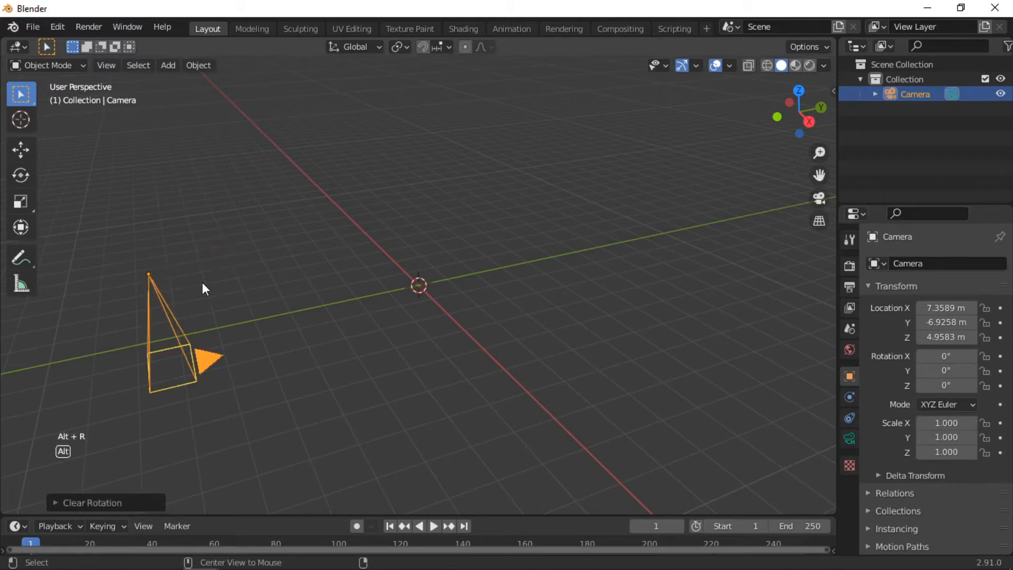
key(alt+g)
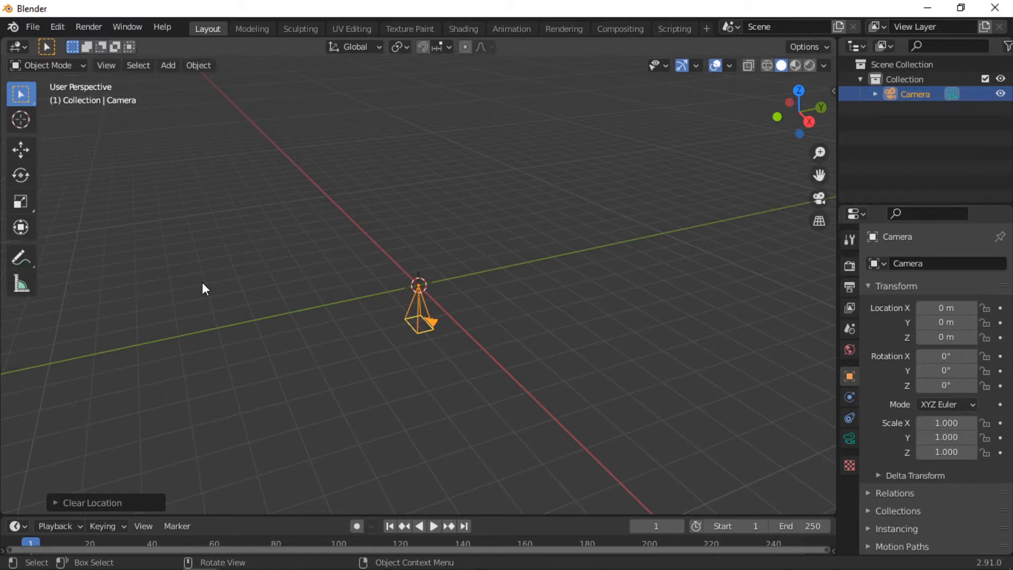
Step: Raise the camera straight above the origin along Z and look through it
key(g)
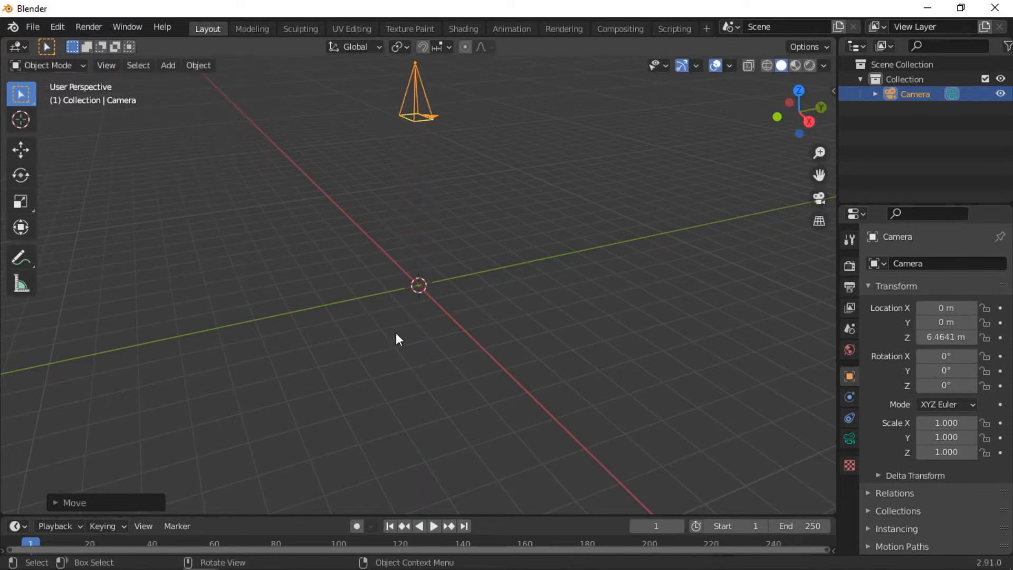
mouse_move(389, 337)
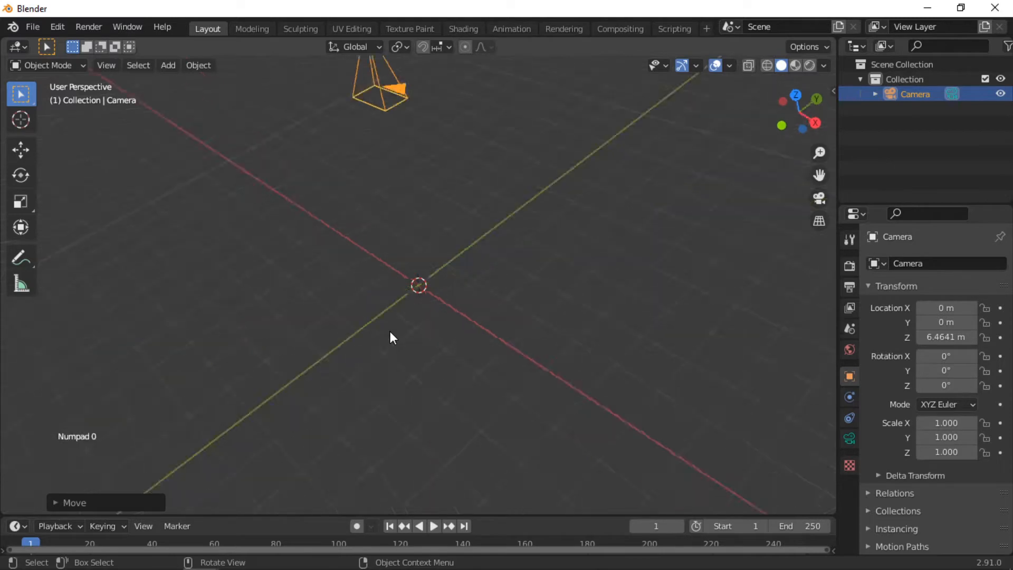
key(KP_0)
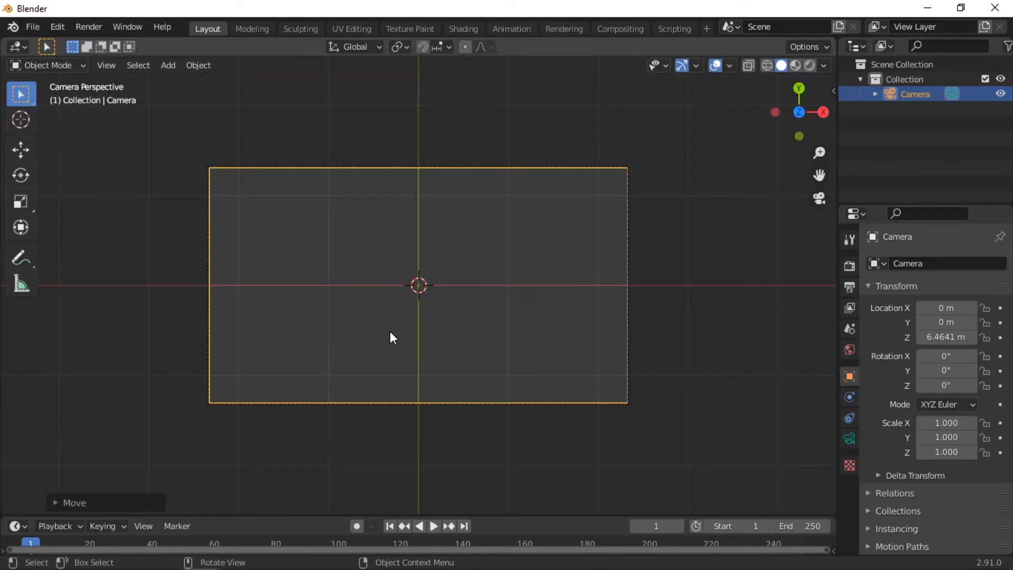
click(168, 64)
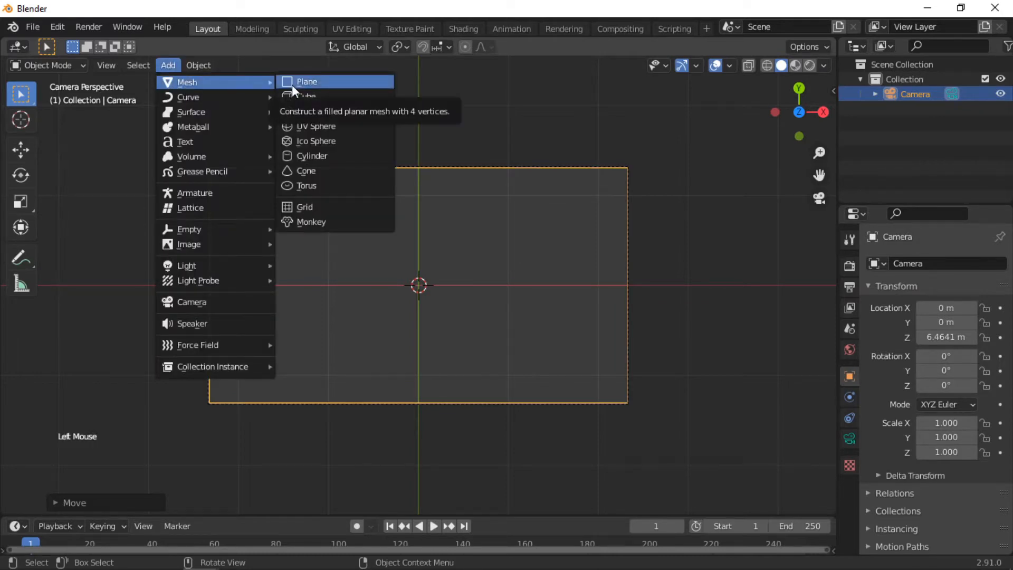
Step: Add a plane scaled to fill the camera frame and apply its scale
click(306, 81)
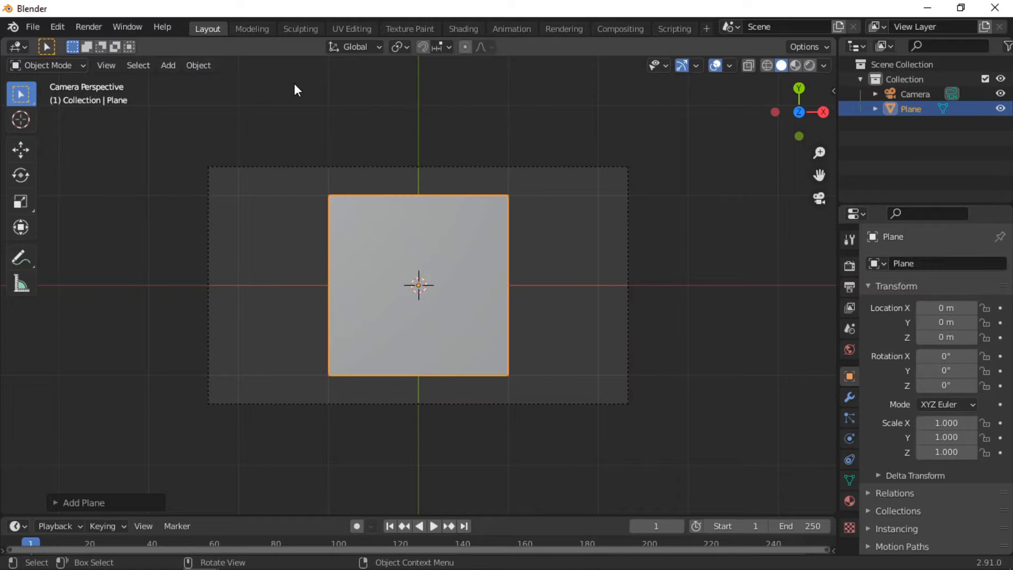
mouse_move(515, 347)
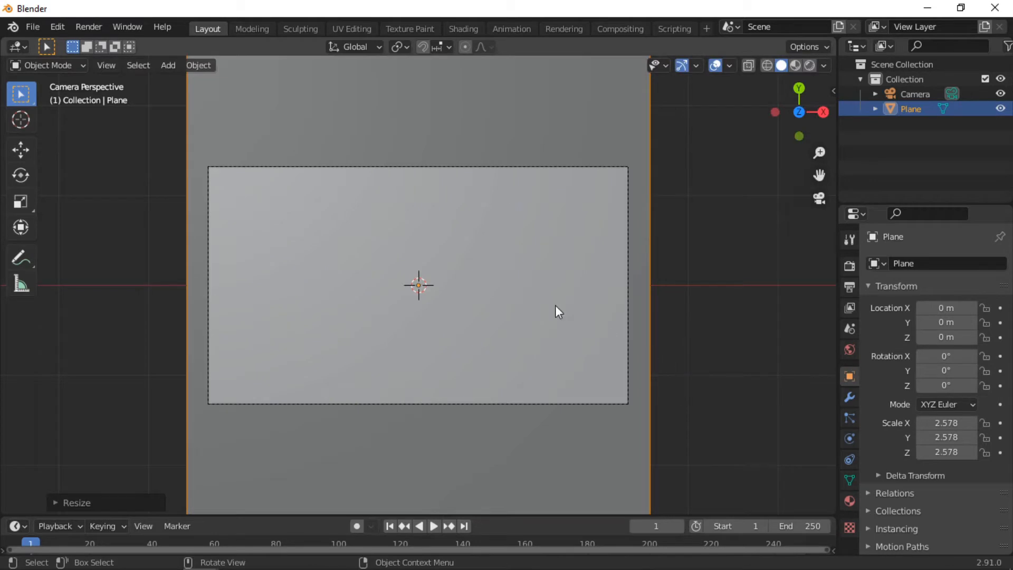
click(199, 64)
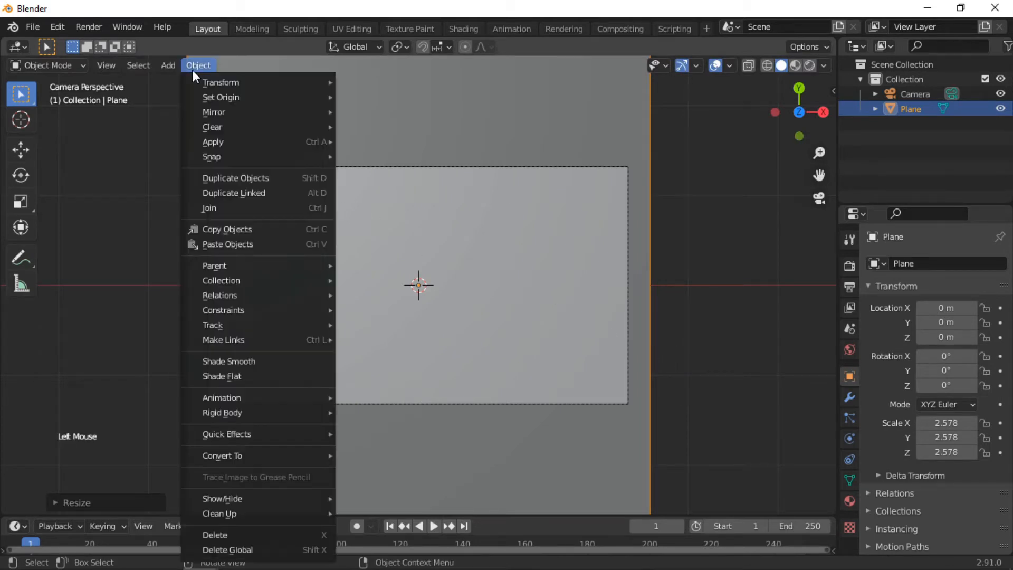
mouse_move(259, 142)
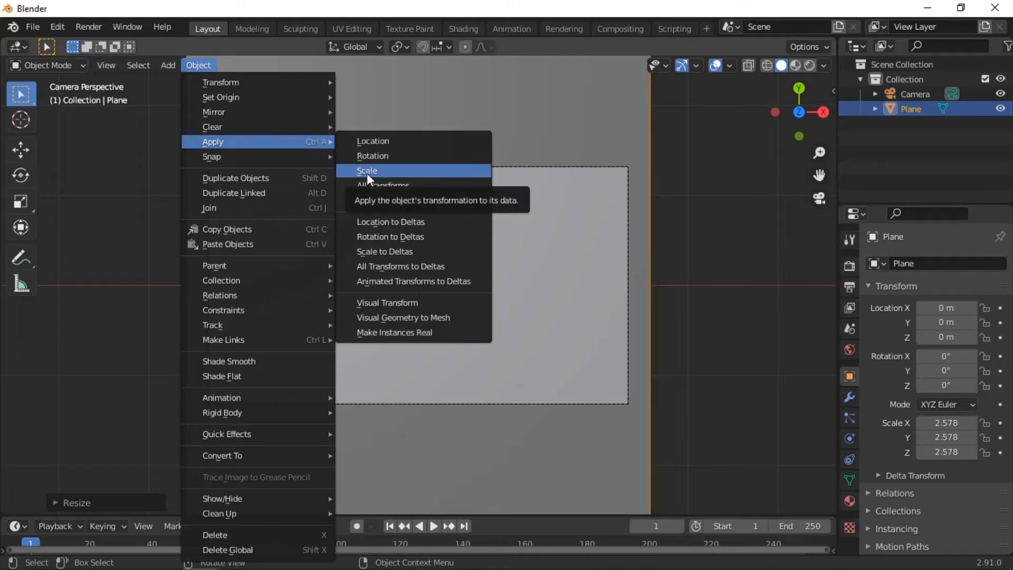
click(368, 171)
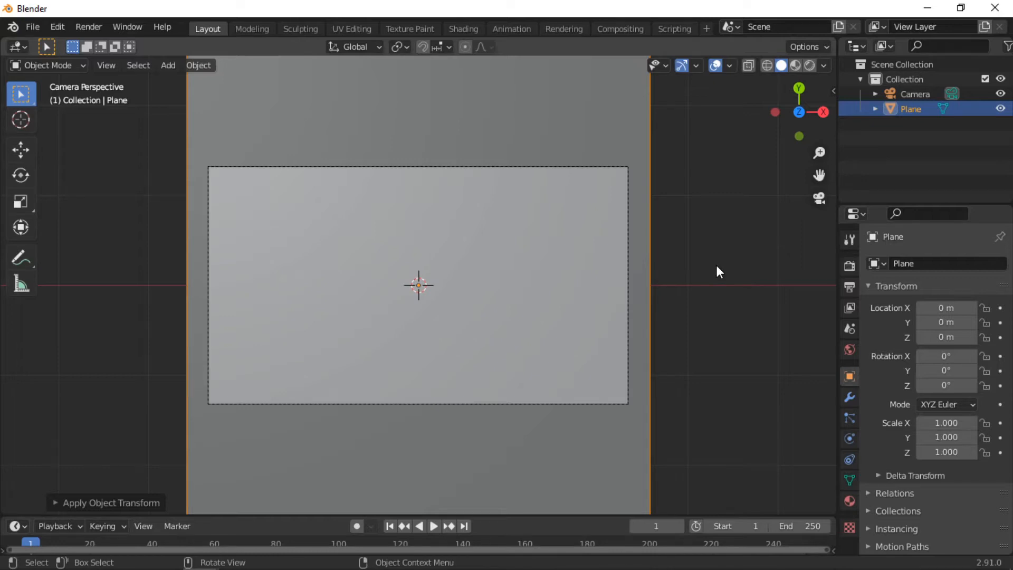
mouse_move(705, 192)
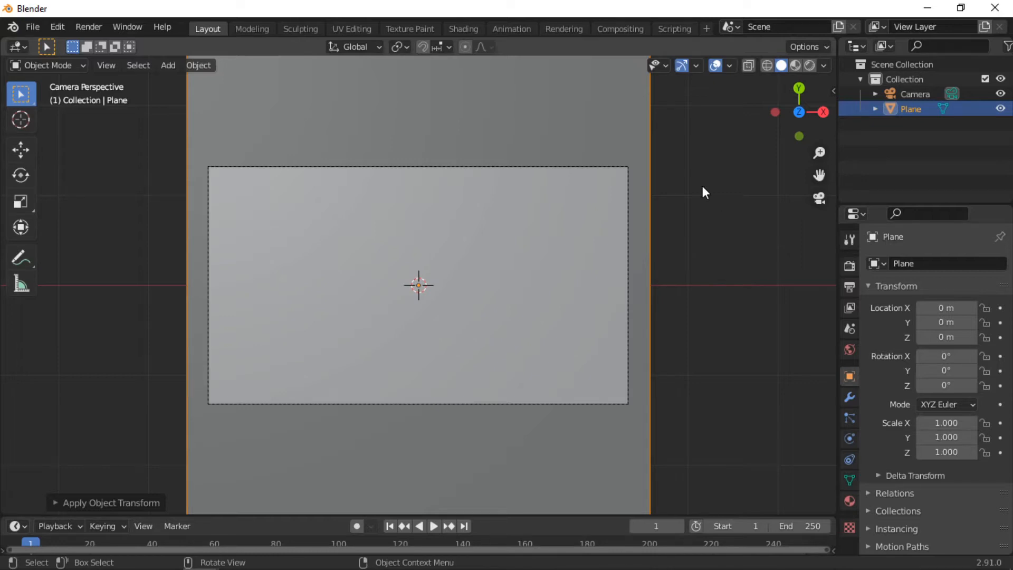
click(463, 29)
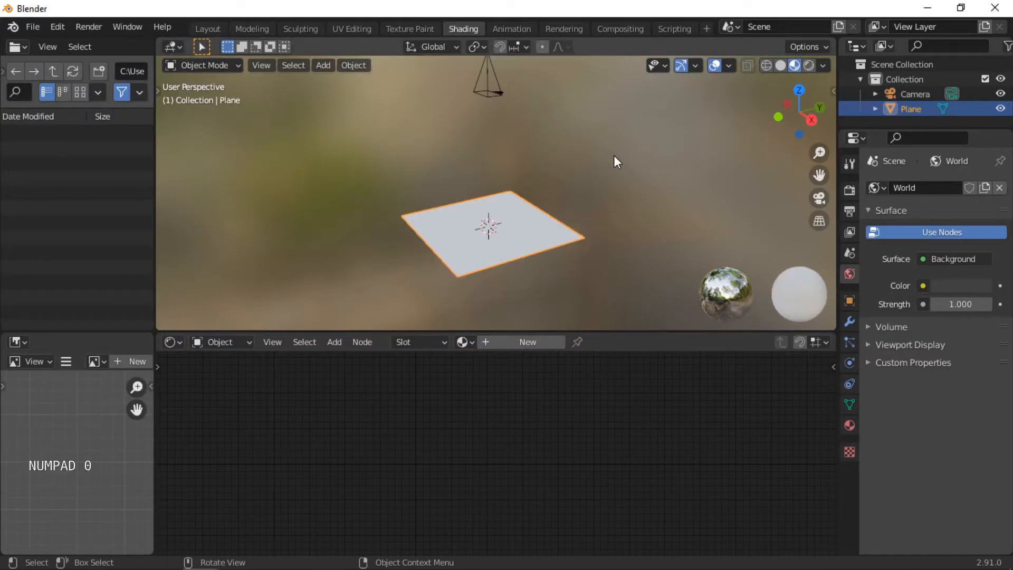
Step: Create a new material for the plane and add an Emission shader node
key(KP_0)
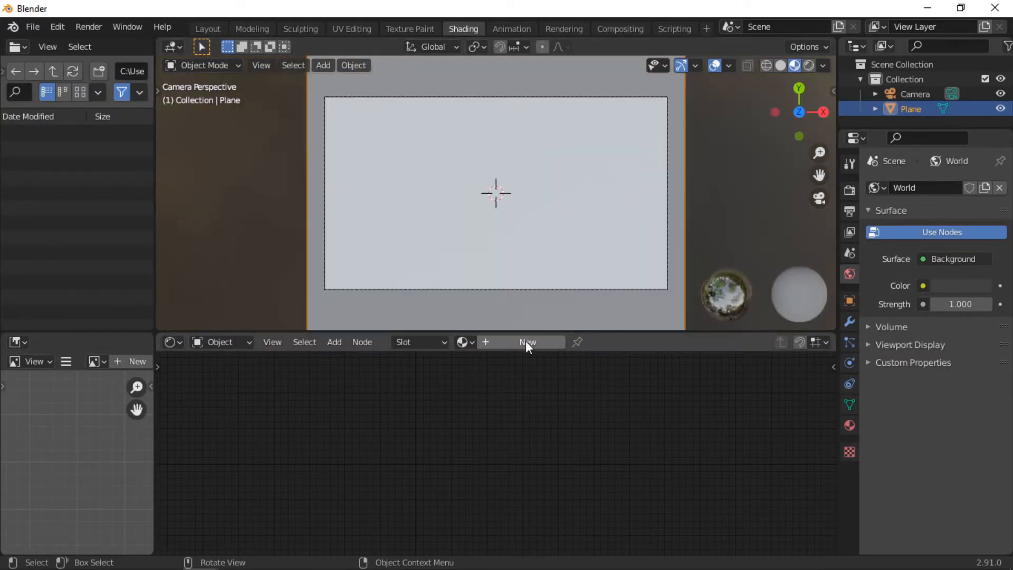
click(527, 342)
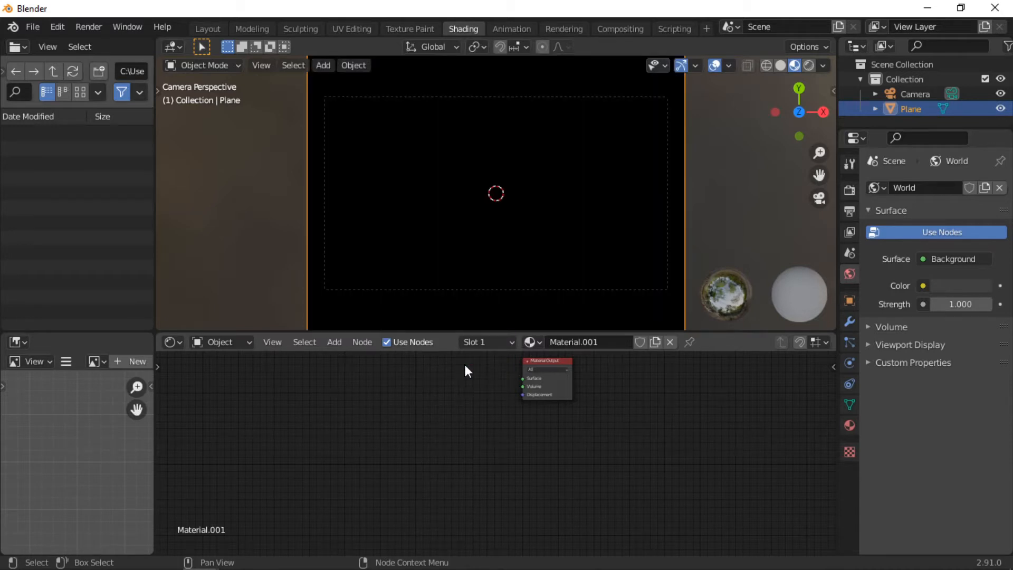
mouse_move(308, 326)
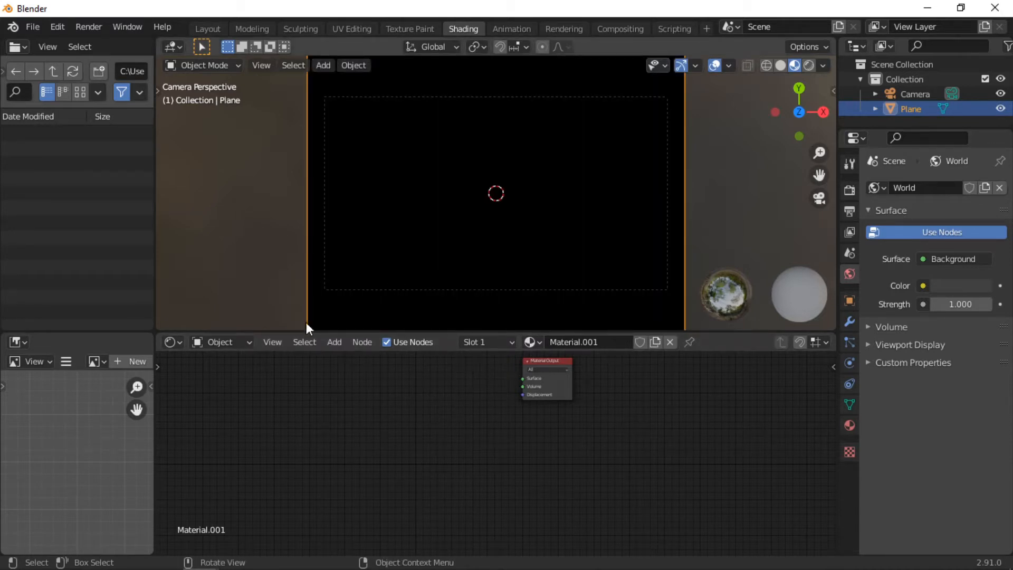
click(334, 342)
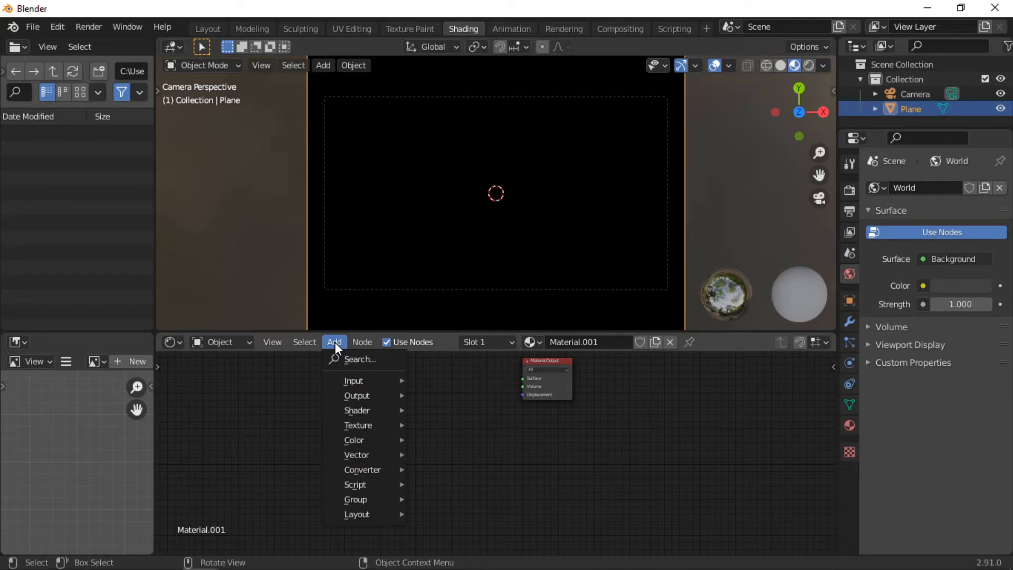
mouse_move(362, 359)
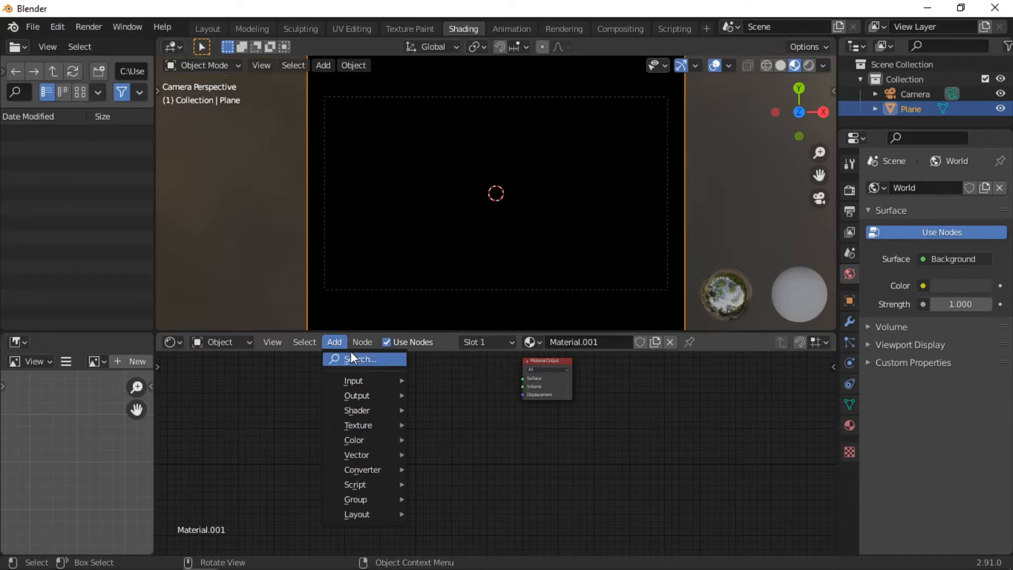
text(e)
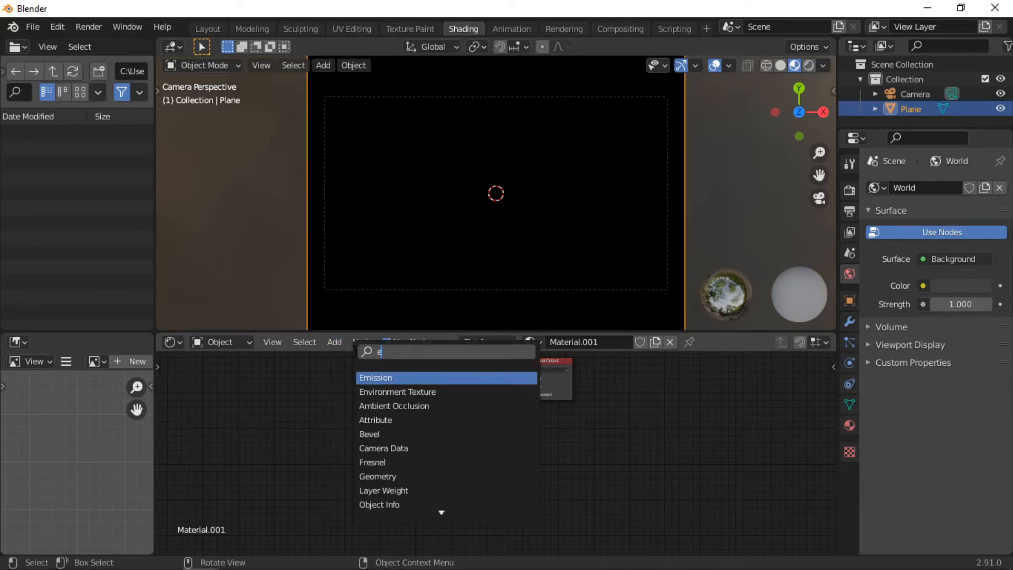
click(376, 378)
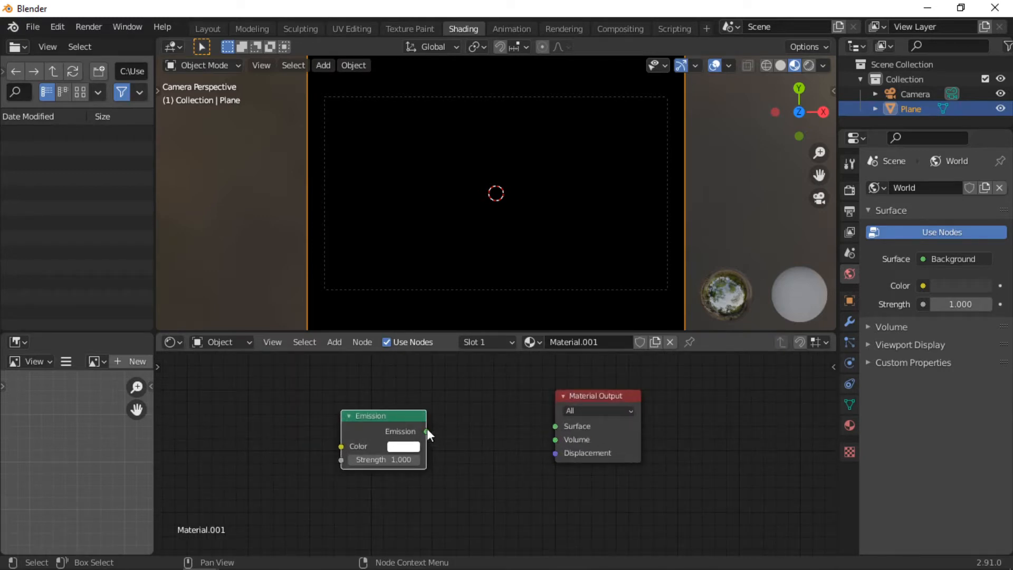
Step: Connect Emission to the material output surface and set its strength to 3
drag(426, 431, 554, 426)
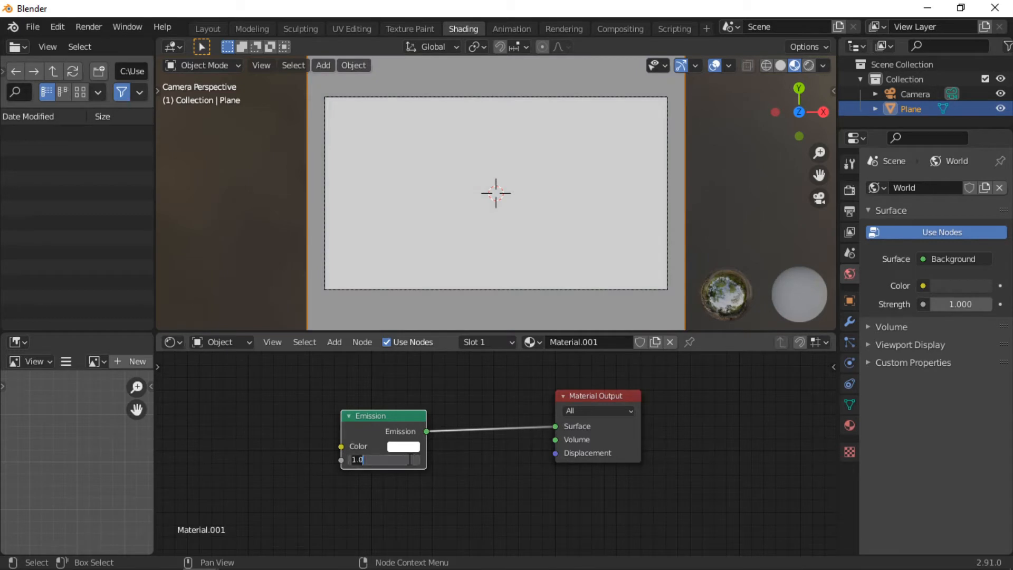
text(3)
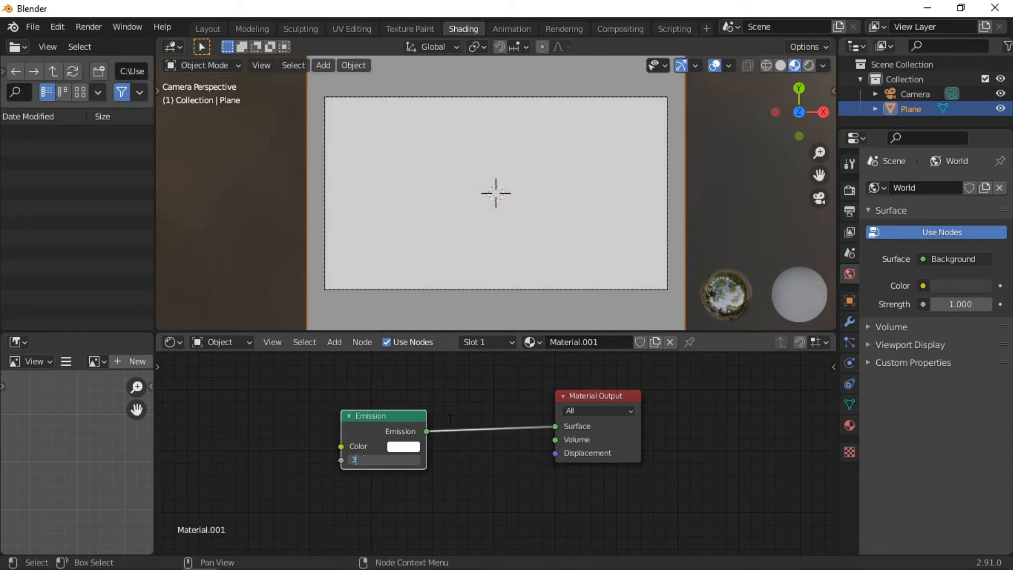
key(Return)
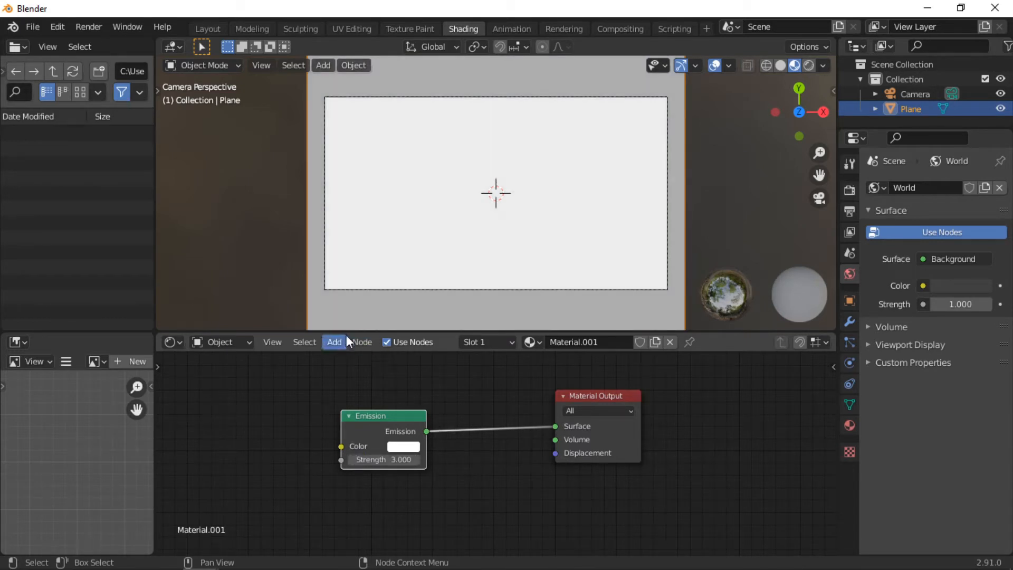
Step: Add a ColorRamp node and connect its colour to the Emission colour
click(334, 342)
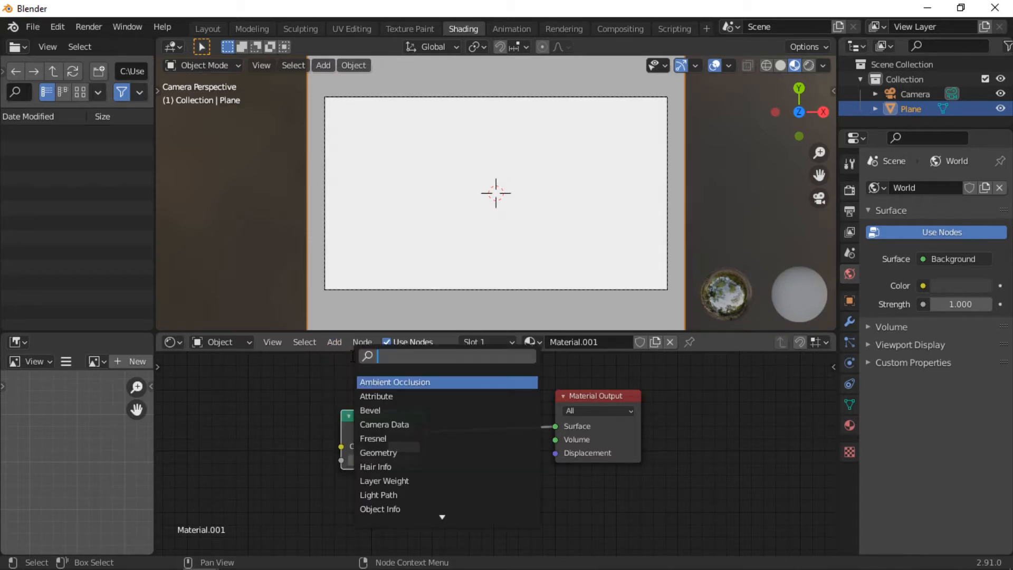
text(col)
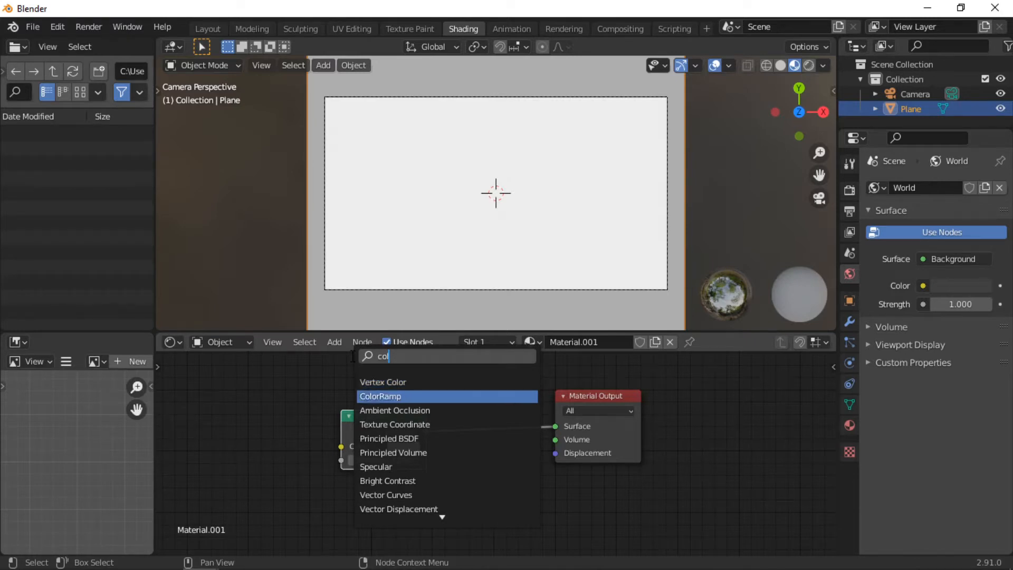
click(381, 396)
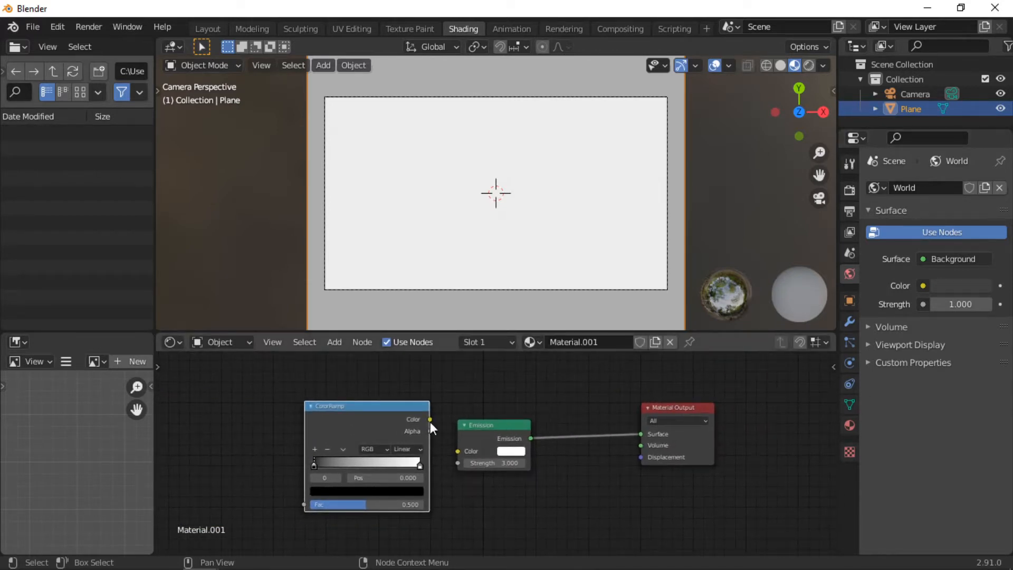
drag(366, 405, 335, 414)
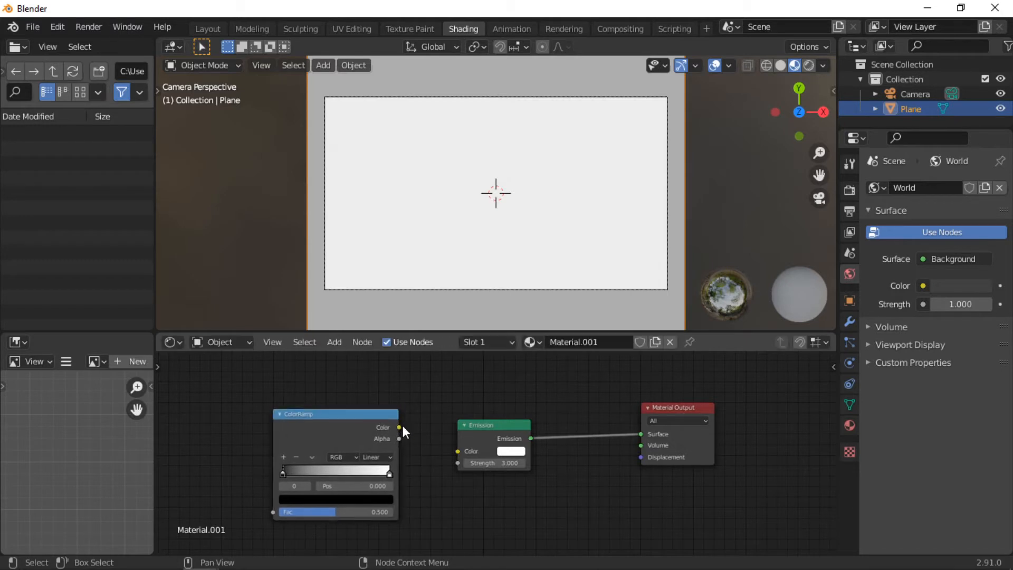
drag(399, 428, 457, 450)
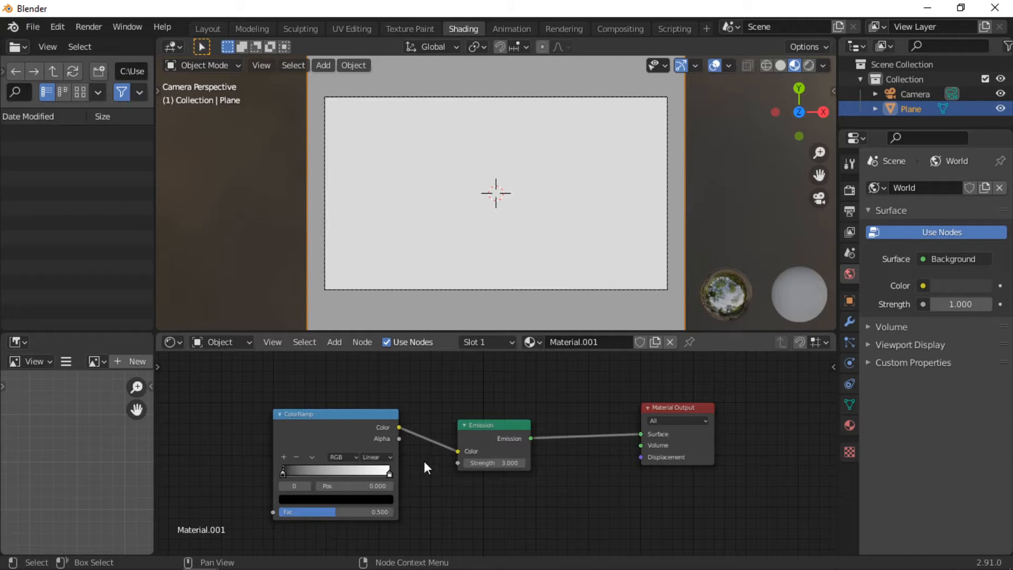
Step: Search the add-node list for a Magic Texture node
click(334, 342)
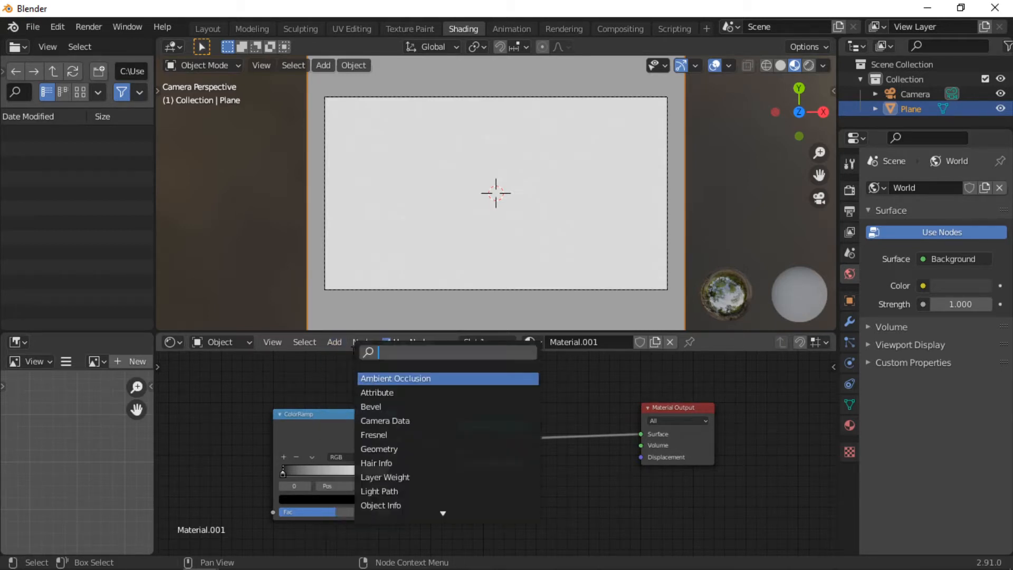
text(ma)
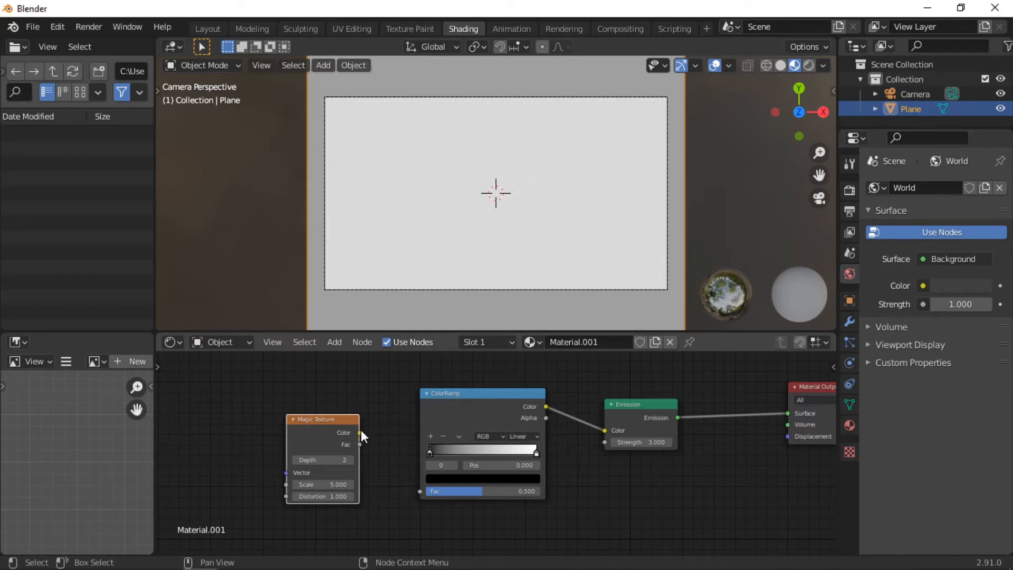
Step: Connect Magic Texture colour to the ramp factor, set depth 3, and recolour stops green and blue
drag(360, 433, 420, 490)
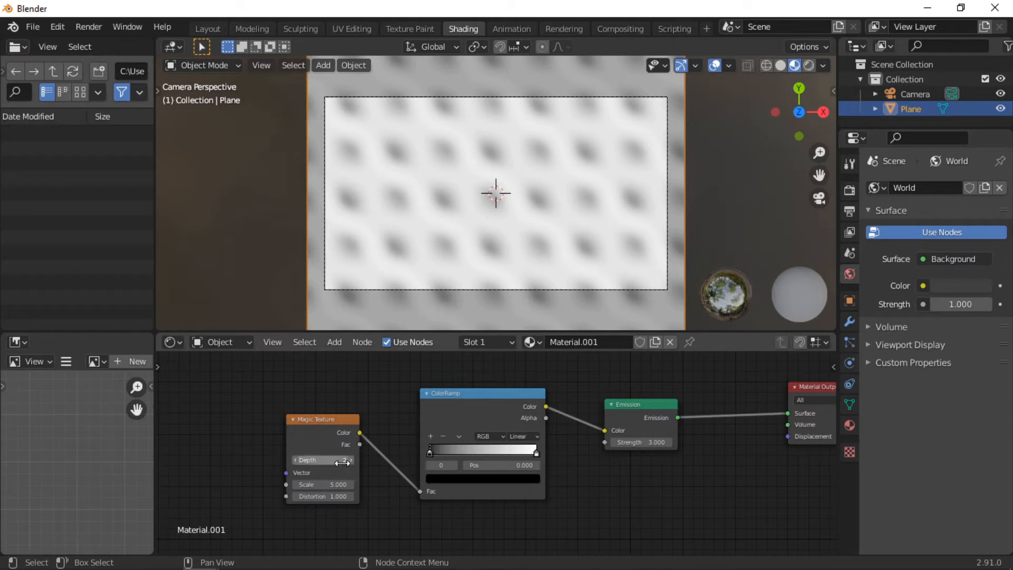
click(322, 461)
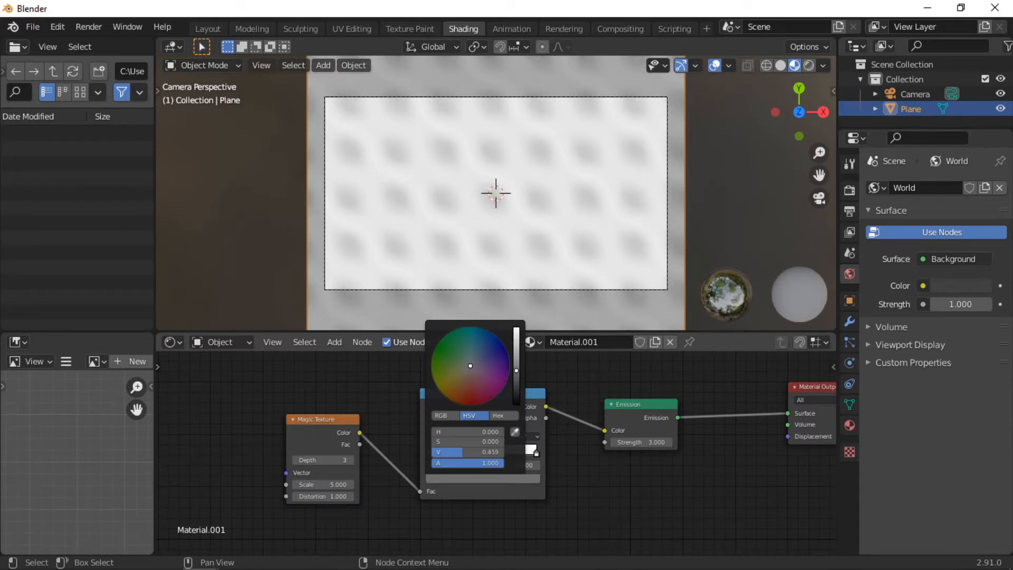
click(440, 359)
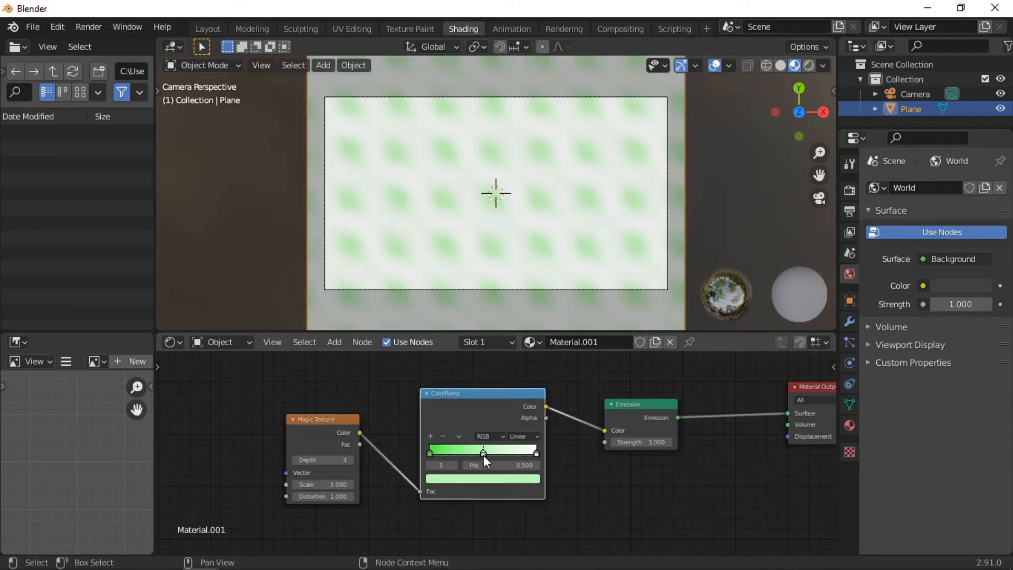
click(482, 450)
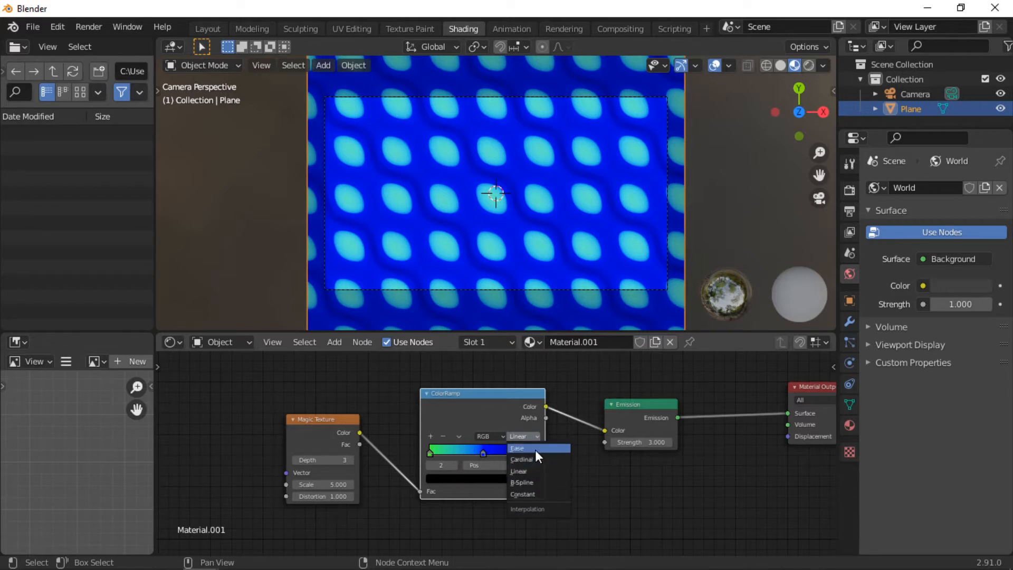
Step: Set ramp interpolation to Ease and slide the black and green stops toward the centre
click(517, 447)
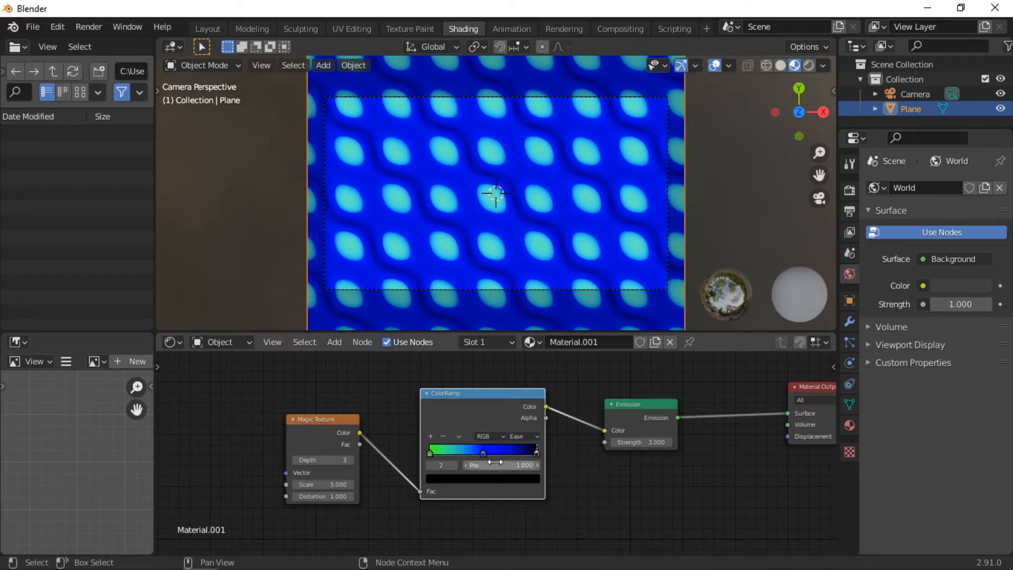
mouse_move(508, 464)
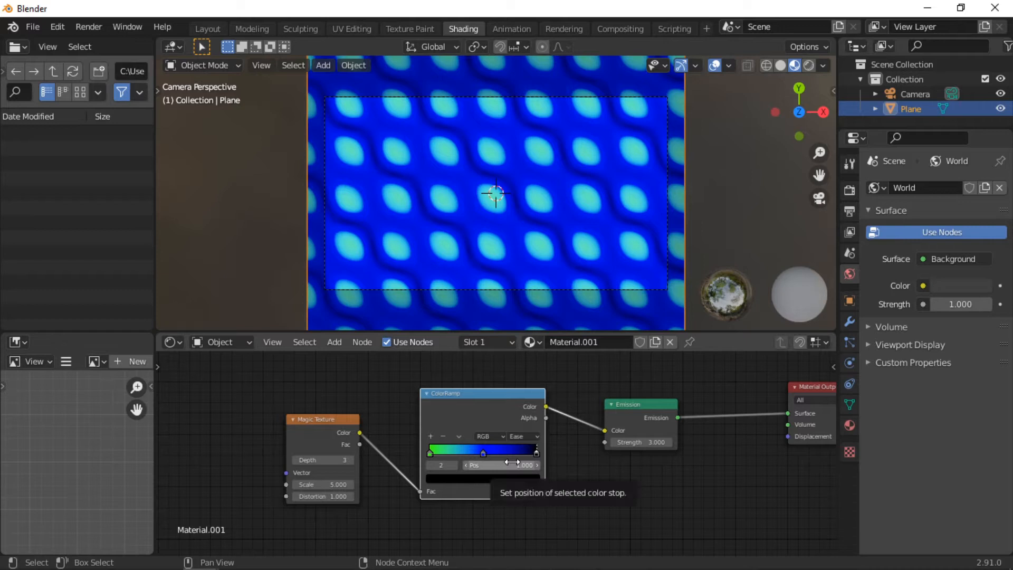
drag(497, 464, 533, 453)
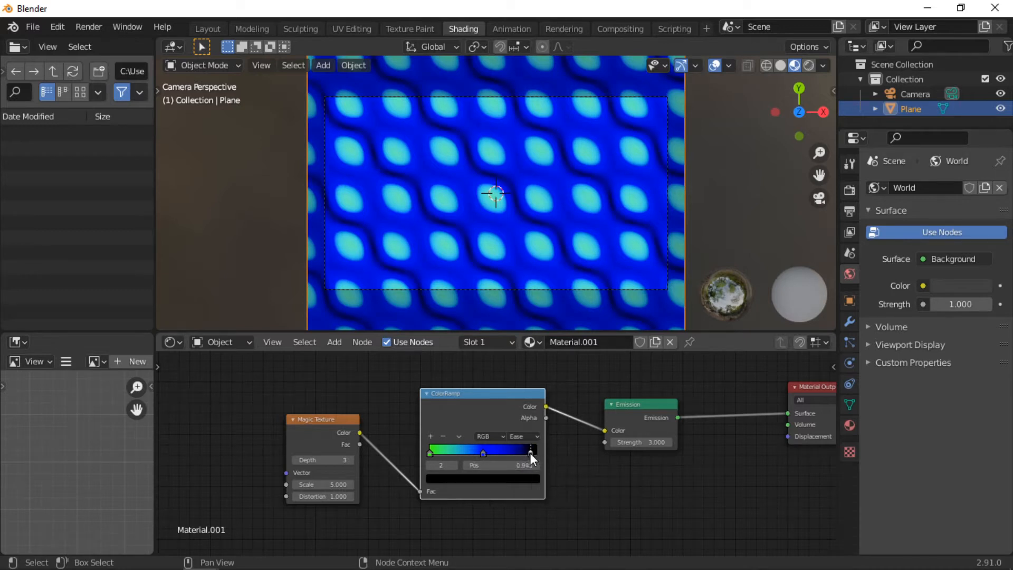
drag(531, 450, 511, 451)
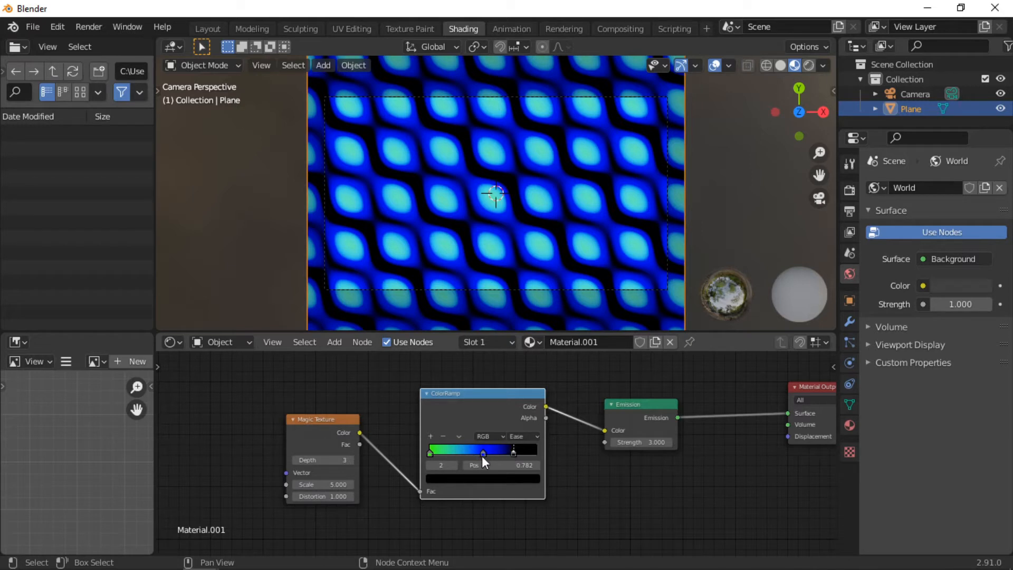
drag(513, 450, 490, 451)
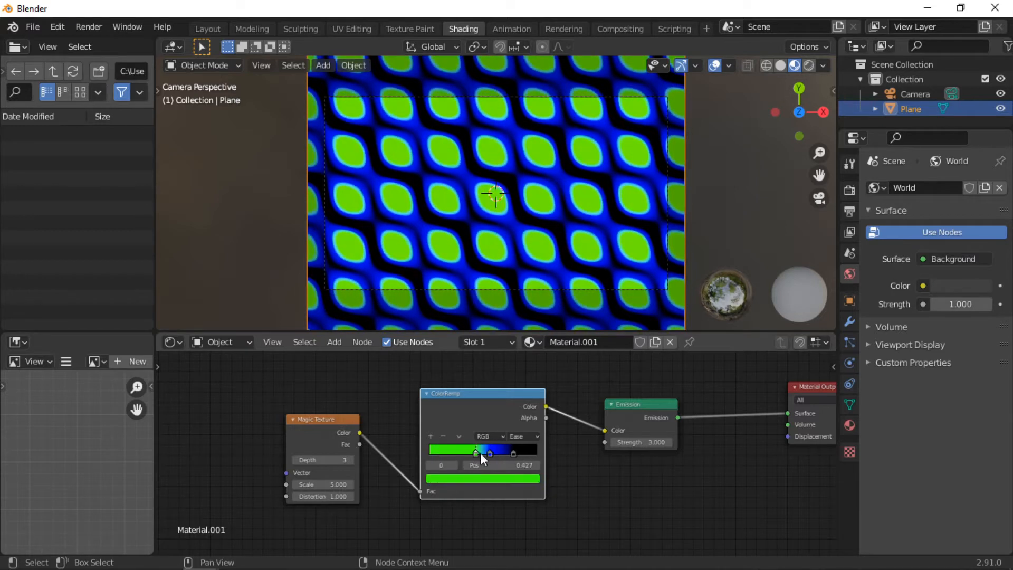
drag(488, 450, 490, 453)
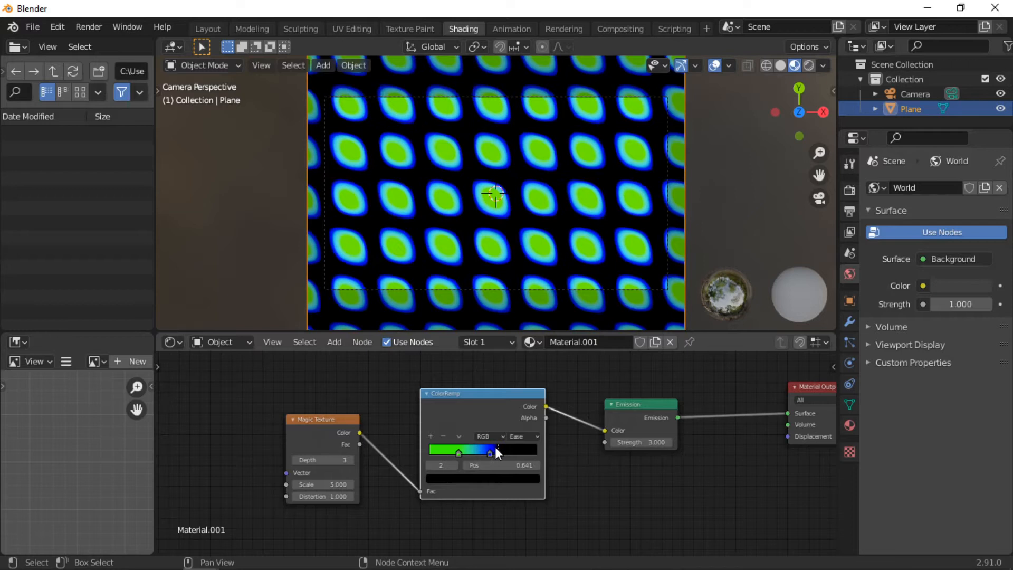
drag(490, 452, 500, 452)
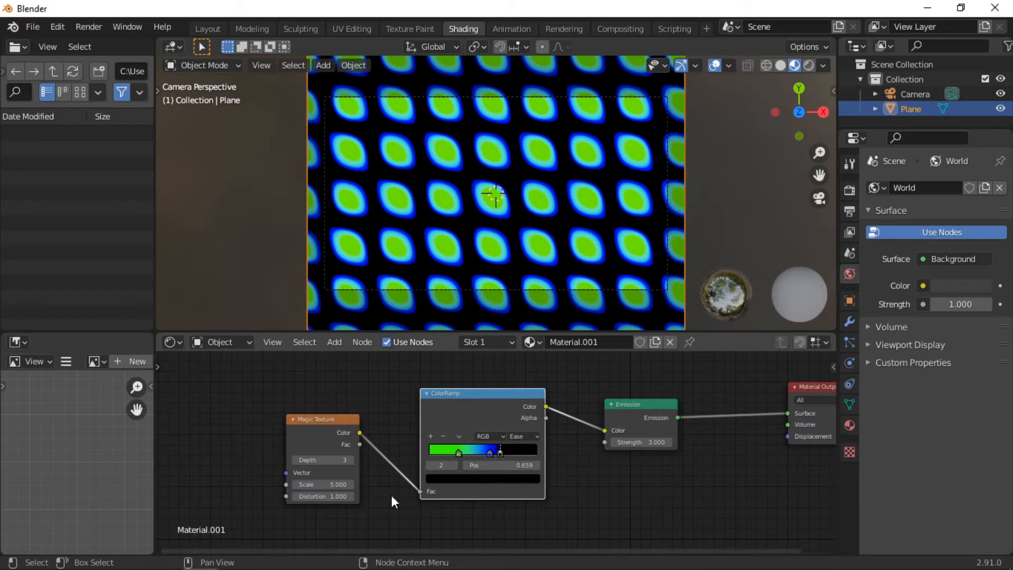
right_click(321, 484)
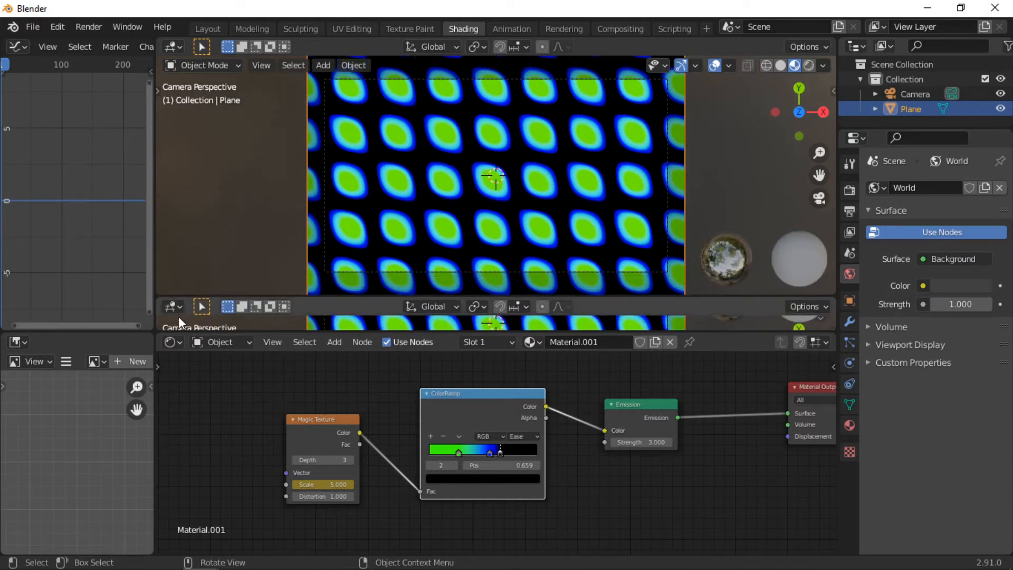
Step: Turn the newly split area into a Timeline editor
click(172, 306)
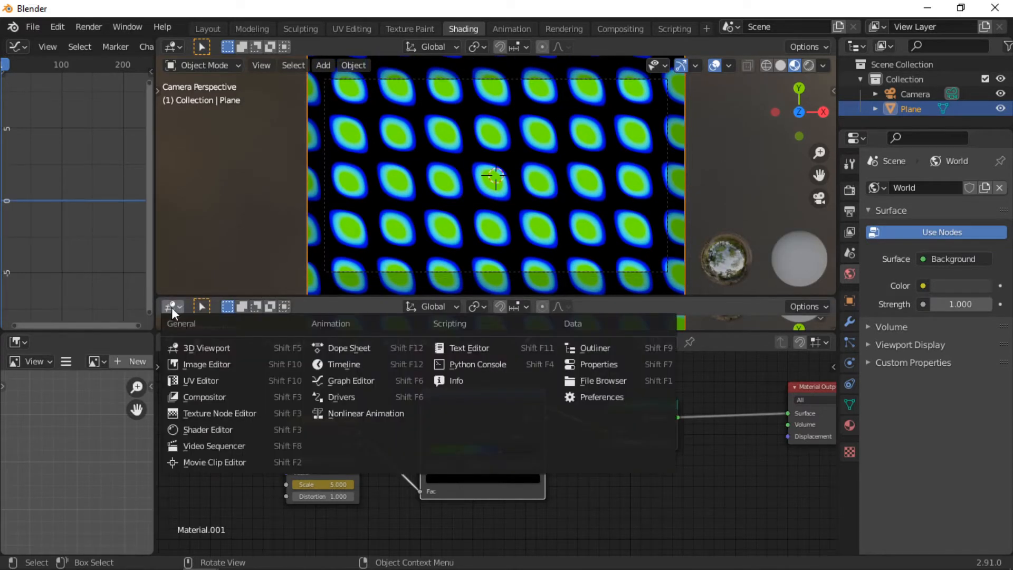
mouse_move(342, 364)
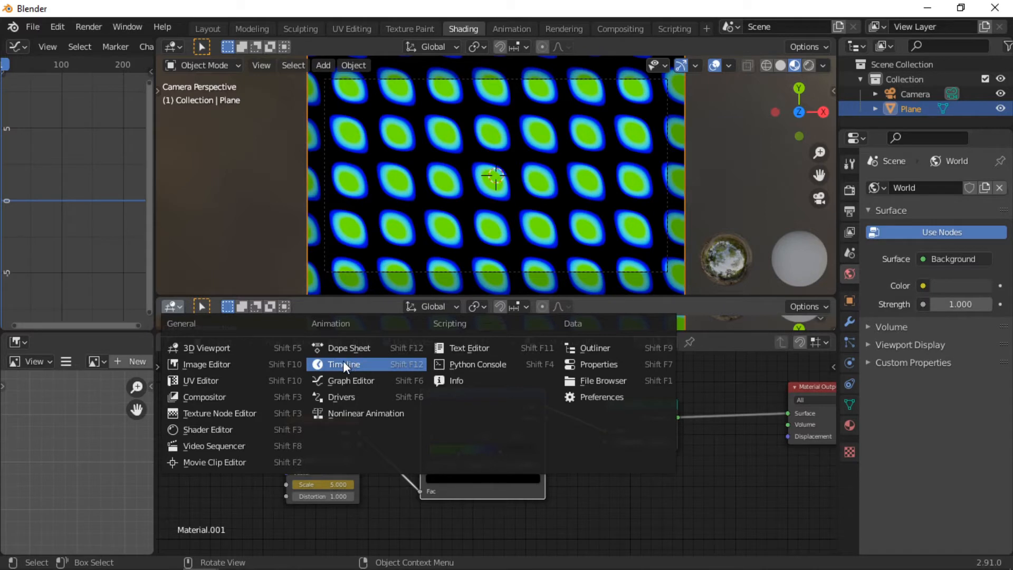
click(342, 364)
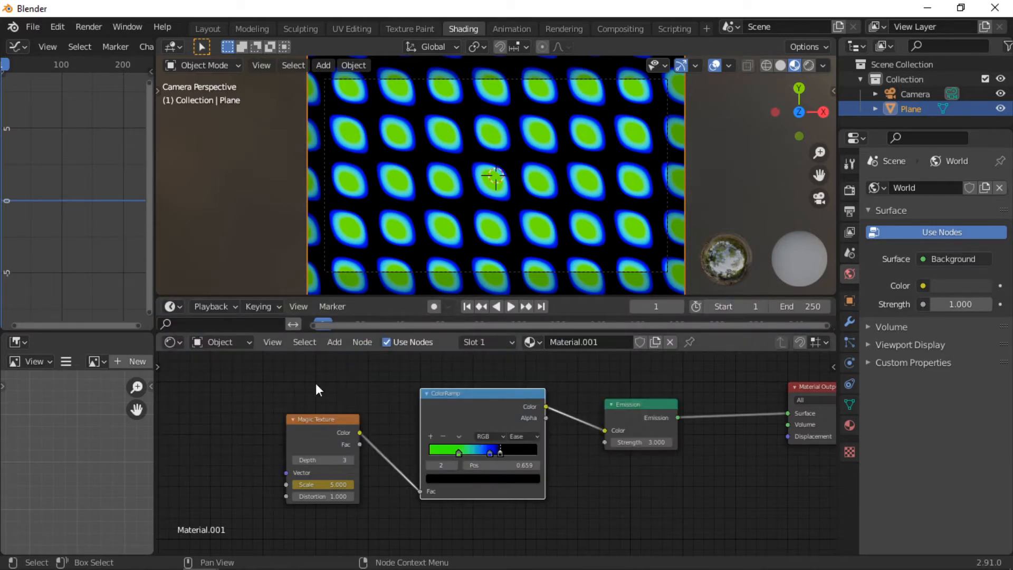
mouse_move(318, 389)
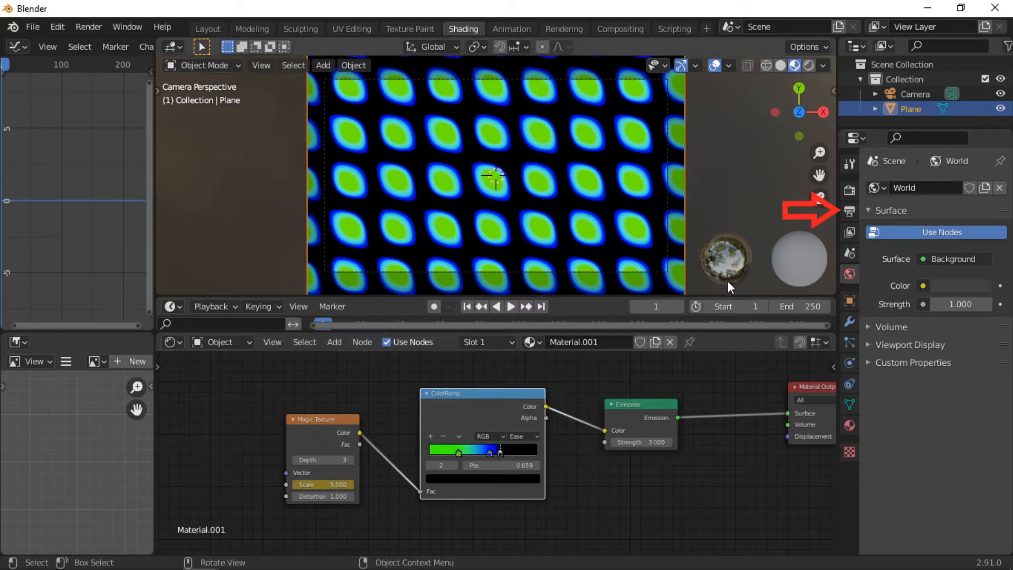
Step: Set the frame rate to 30 fps in the Output Properties
click(848, 211)
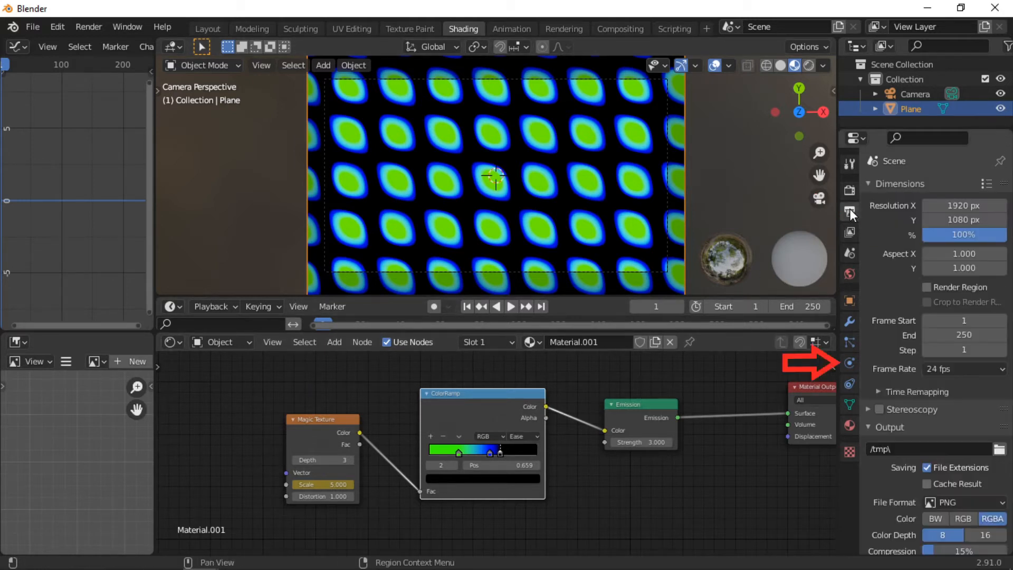
click(962, 369)
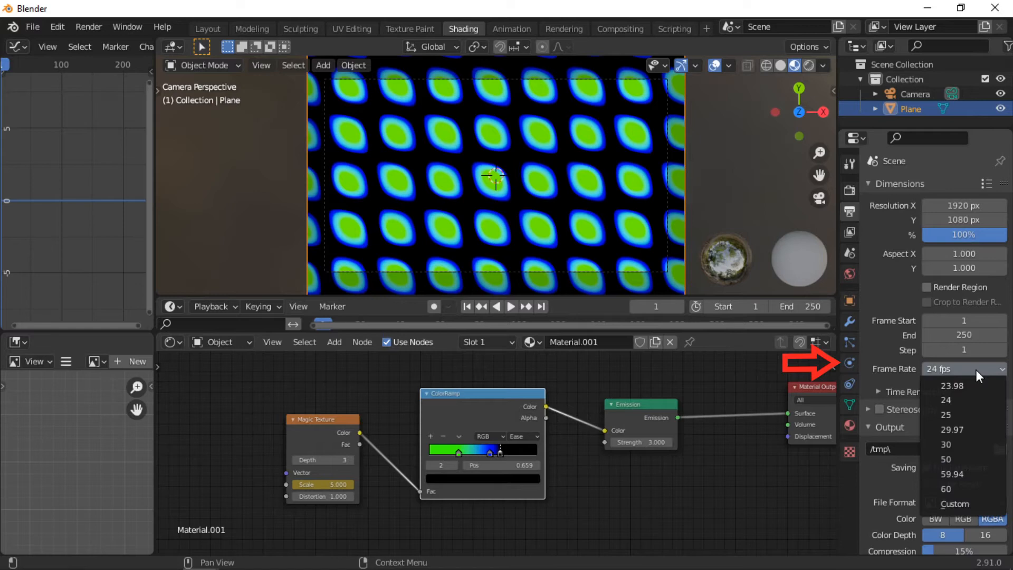
click(946, 445)
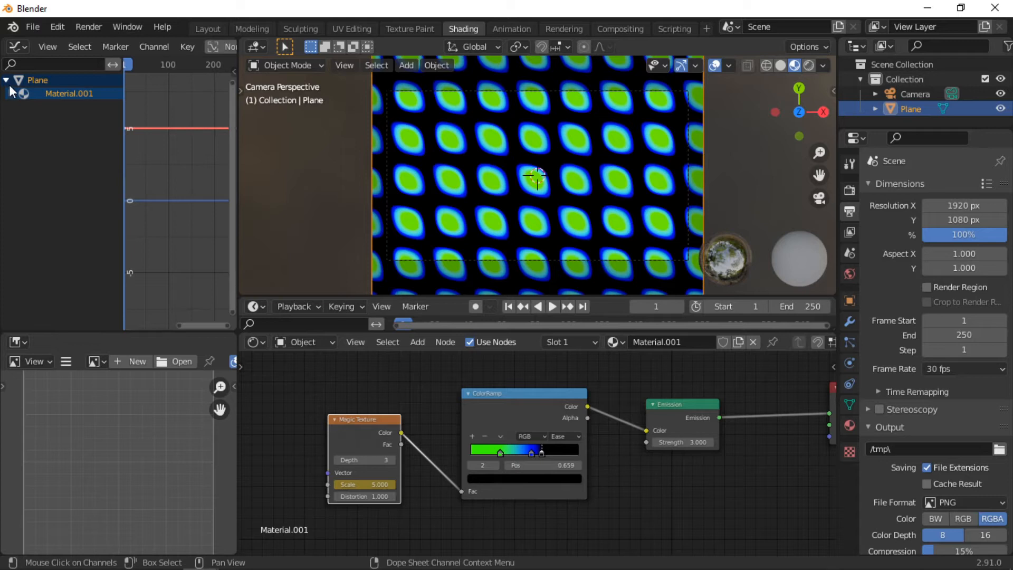
Step: Expand the Plane material channels and select the scale's Default Value channel
click(10, 93)
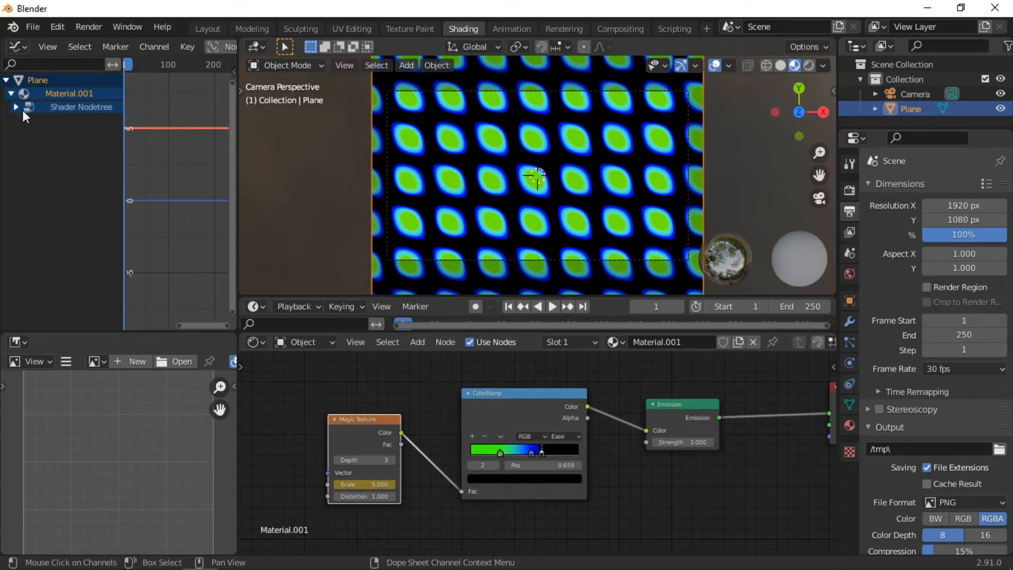
click(15, 108)
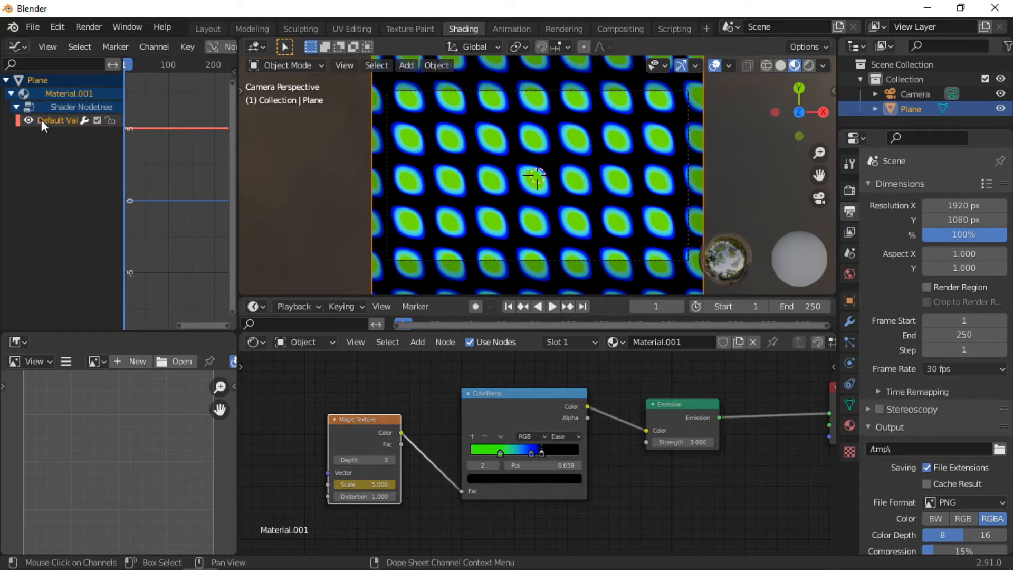
click(188, 46)
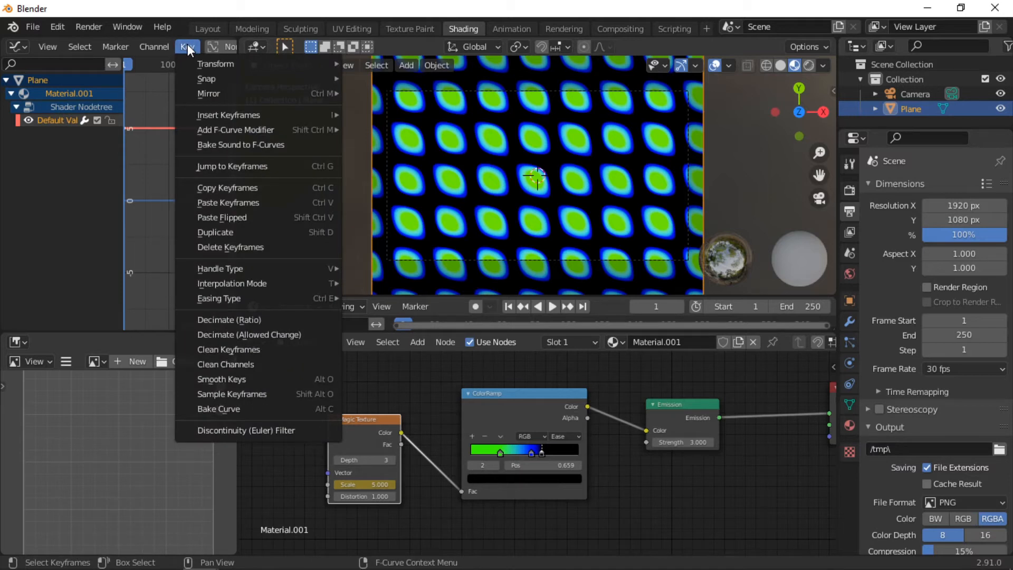
mouse_move(220, 64)
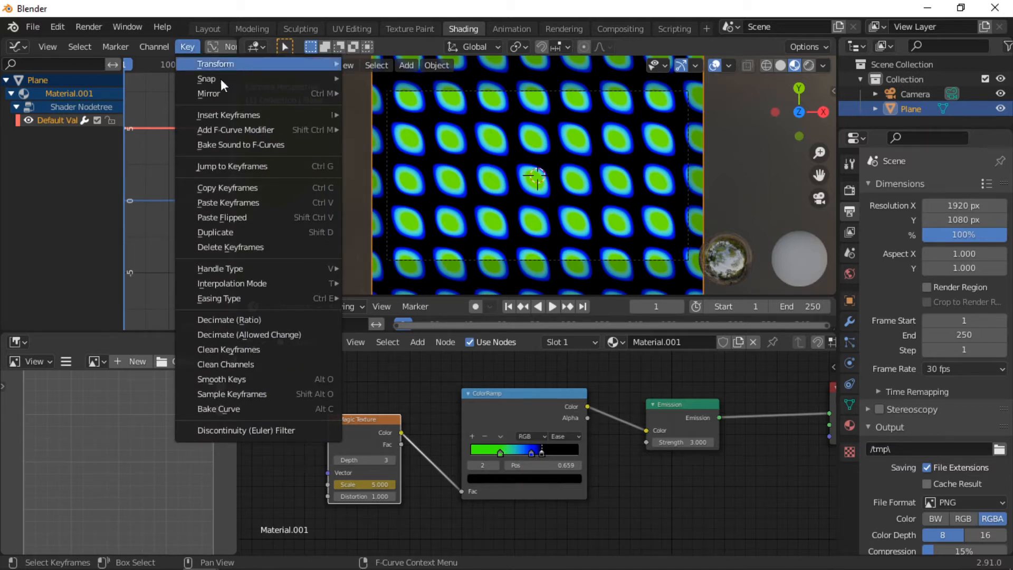
Step: Bake Find Me Here - Patrick Patrikios.mp3 from the Desktop into the channel's F-Curve
click(241, 144)
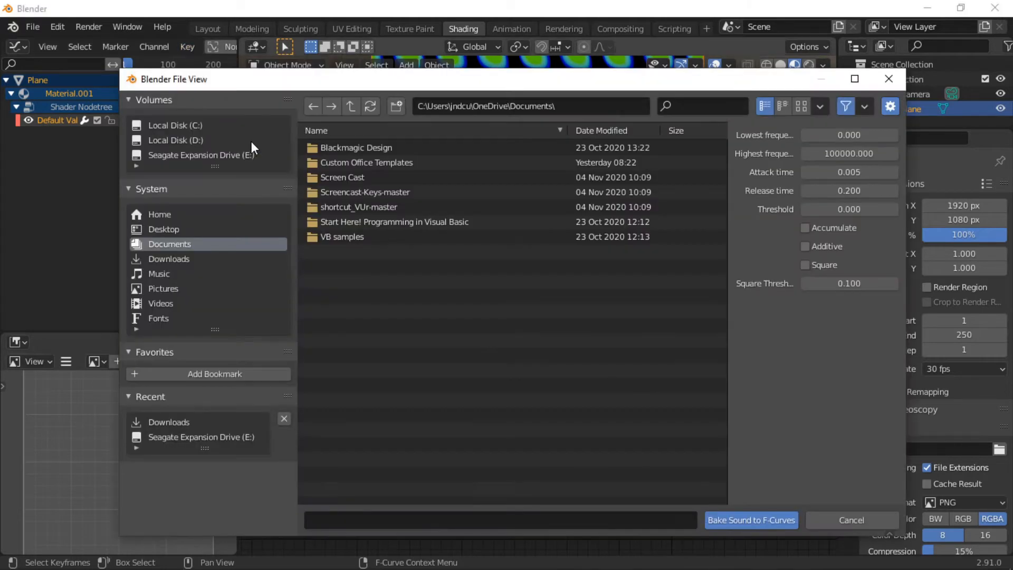
click(164, 229)
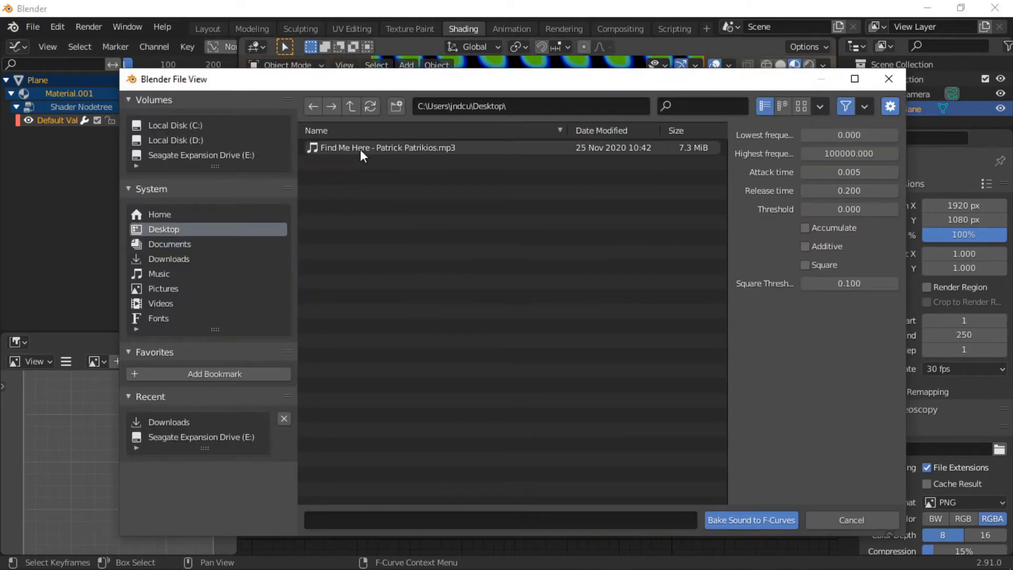
click(388, 148)
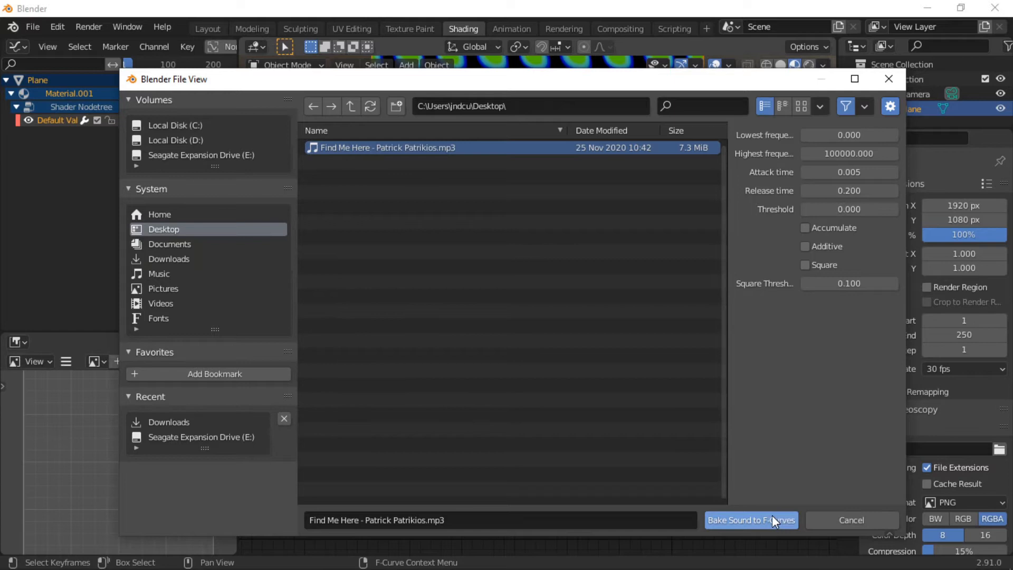
click(751, 519)
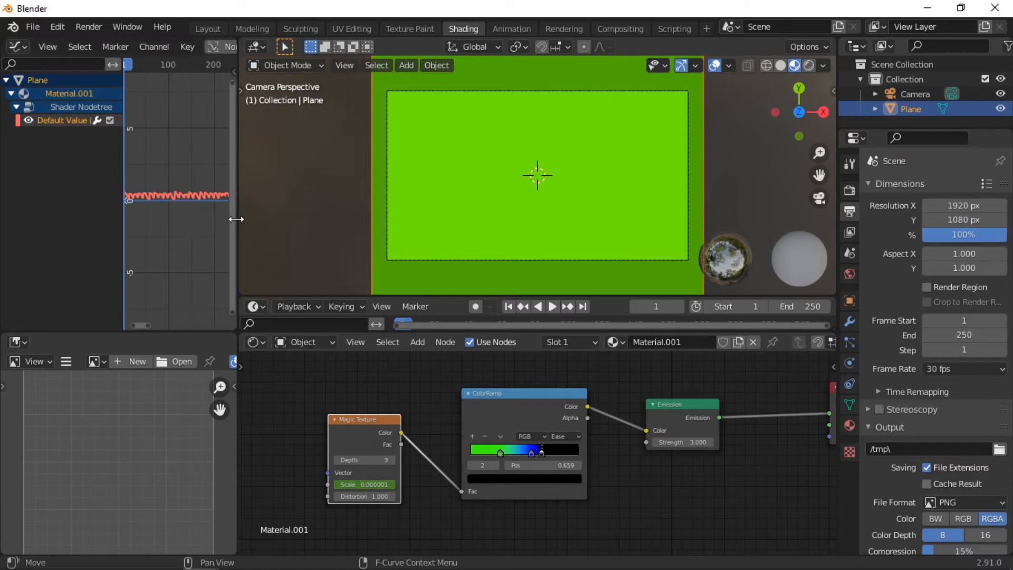
mouse_move(360, 225)
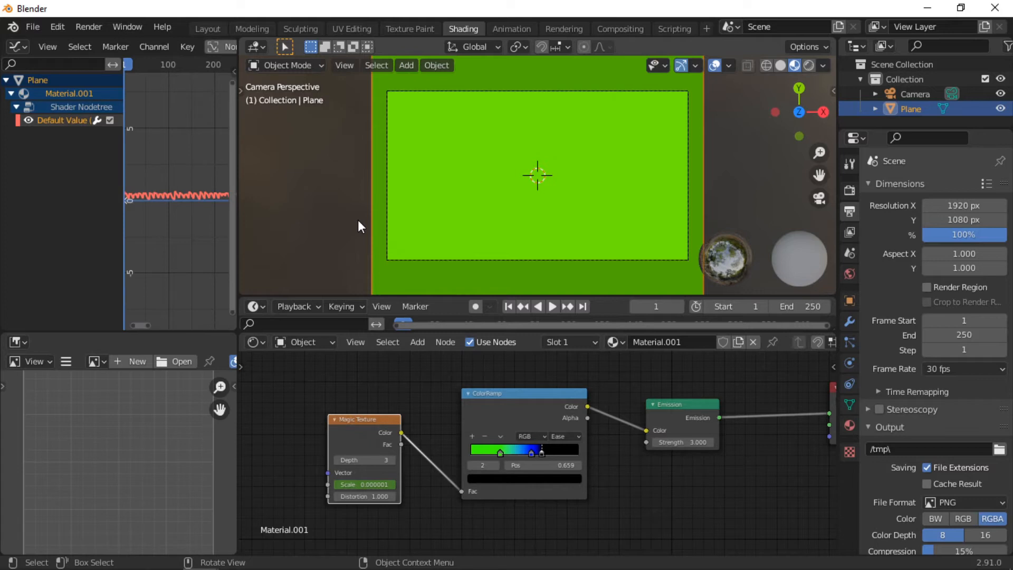
key(space)
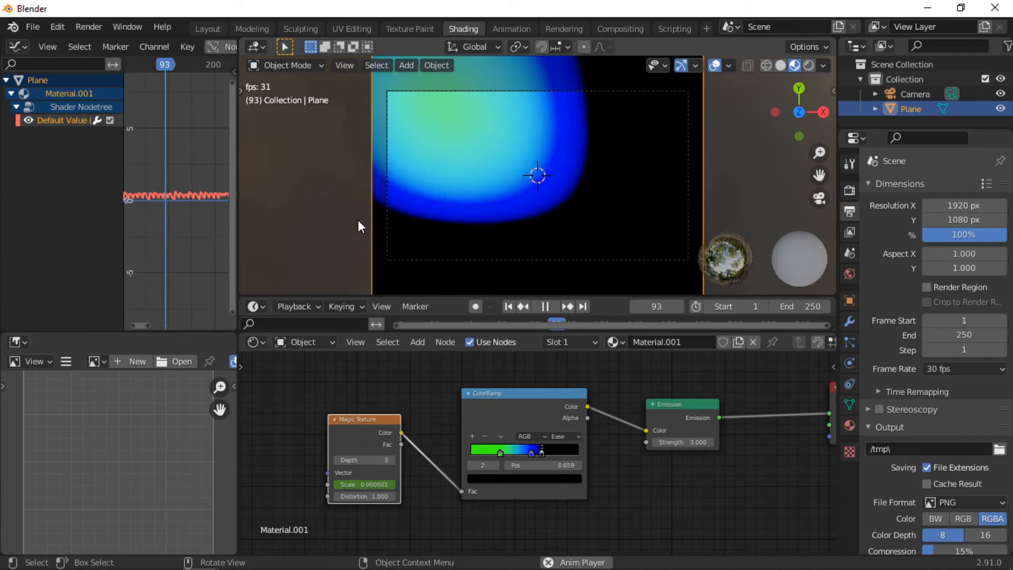
key(space)
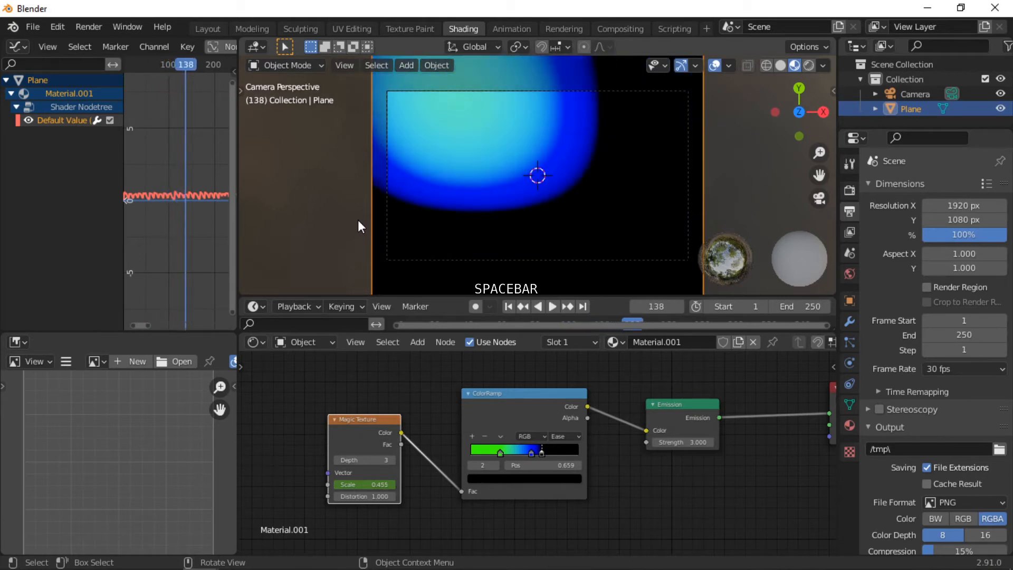
mouse_move(656, 306)
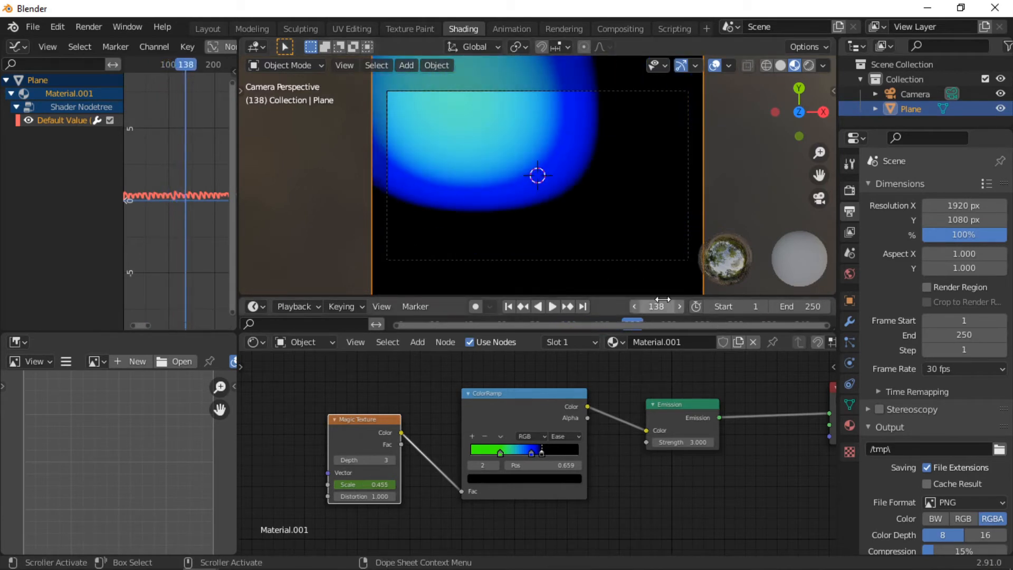
click(654, 306)
text(1)
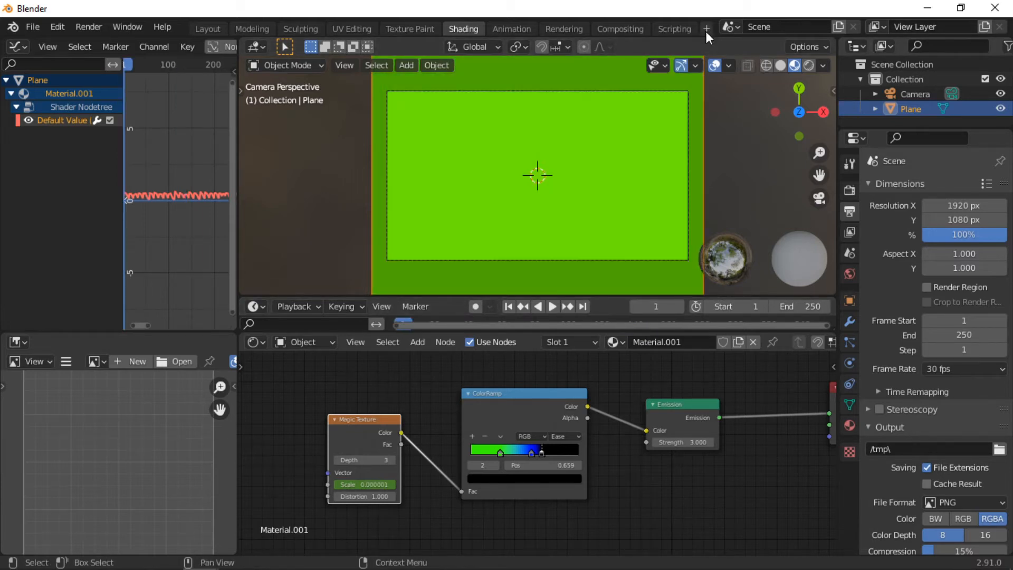
Step: Add a Video Editing workspace
click(706, 26)
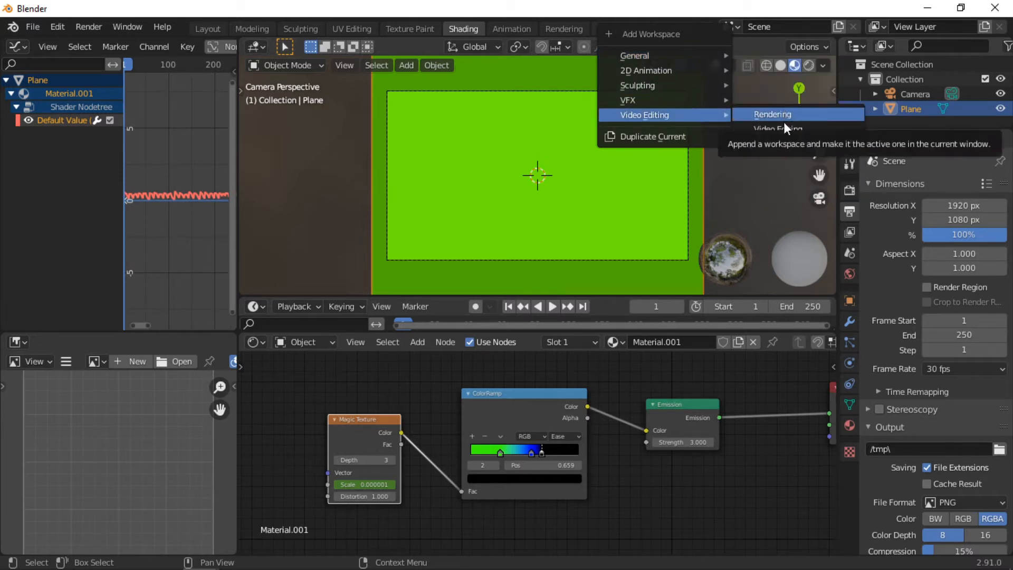
click(779, 129)
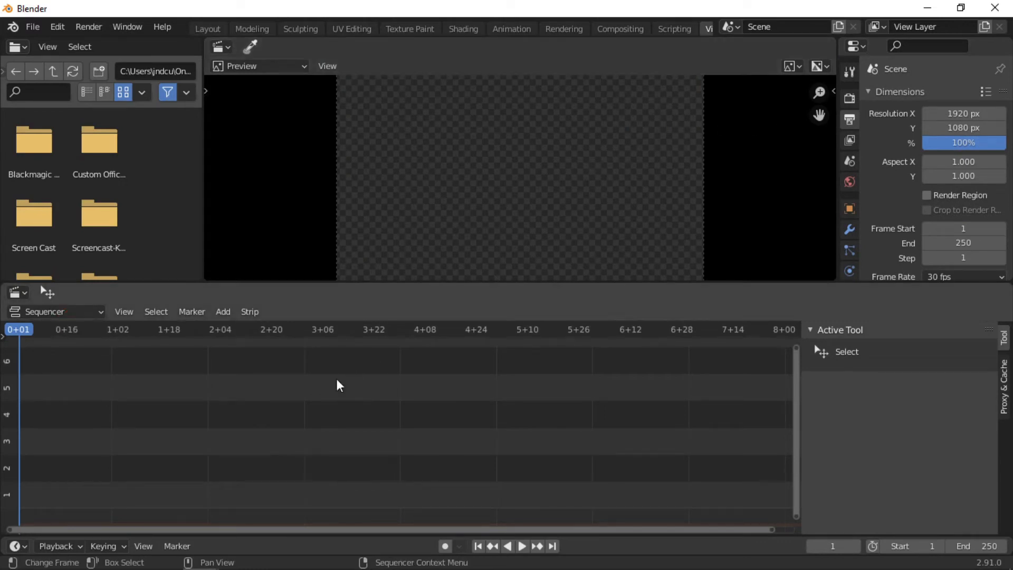
Step: Add the Find Me Here mp3 from the Desktop as a sound strip in the Sequencer
click(223, 311)
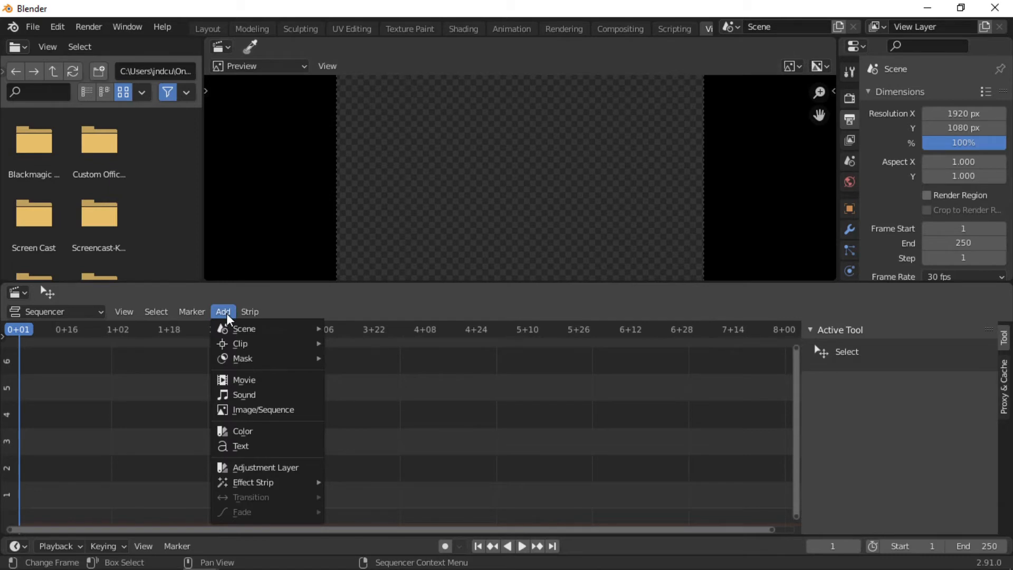
click(244, 393)
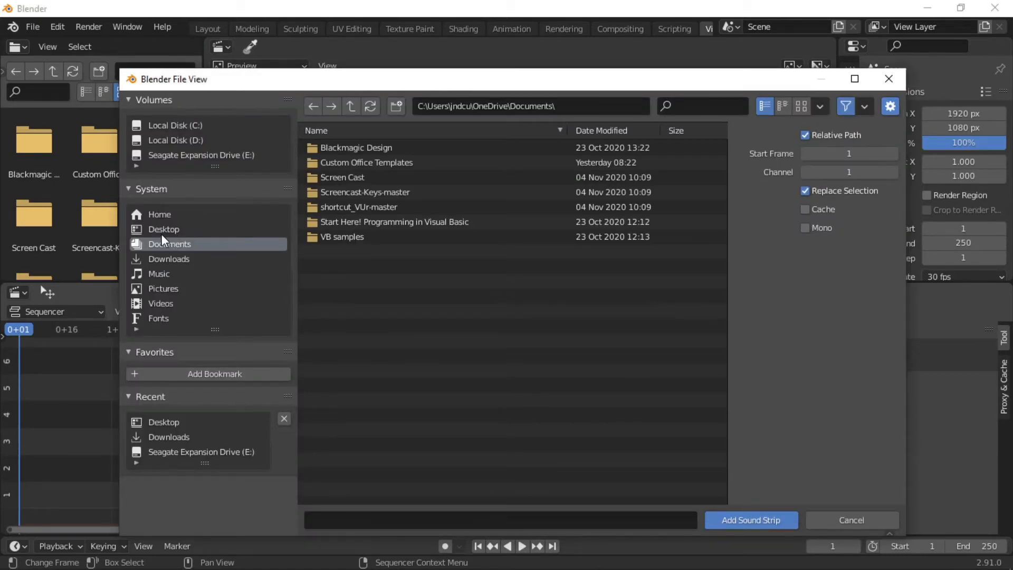
click(164, 229)
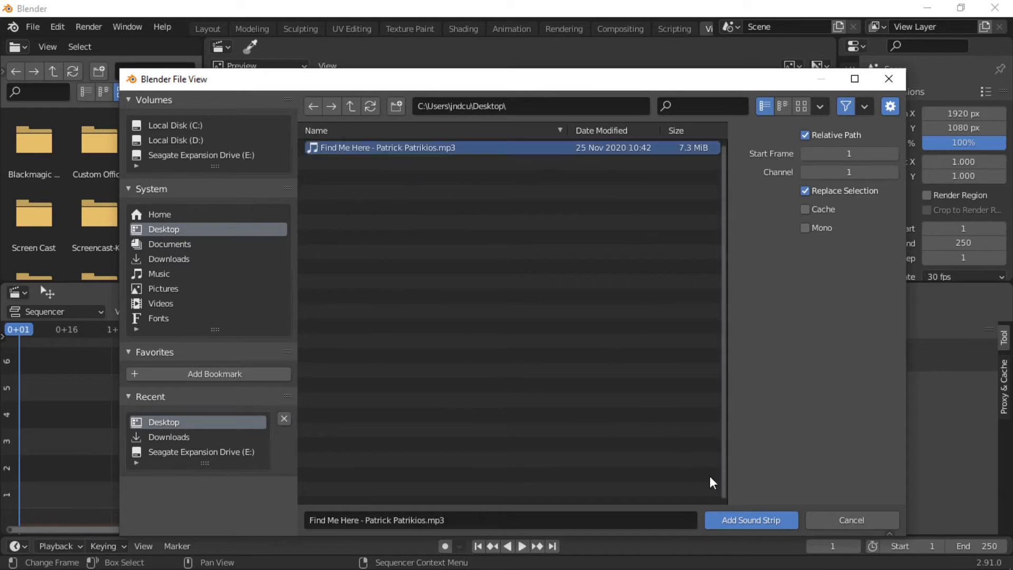
click(750, 519)
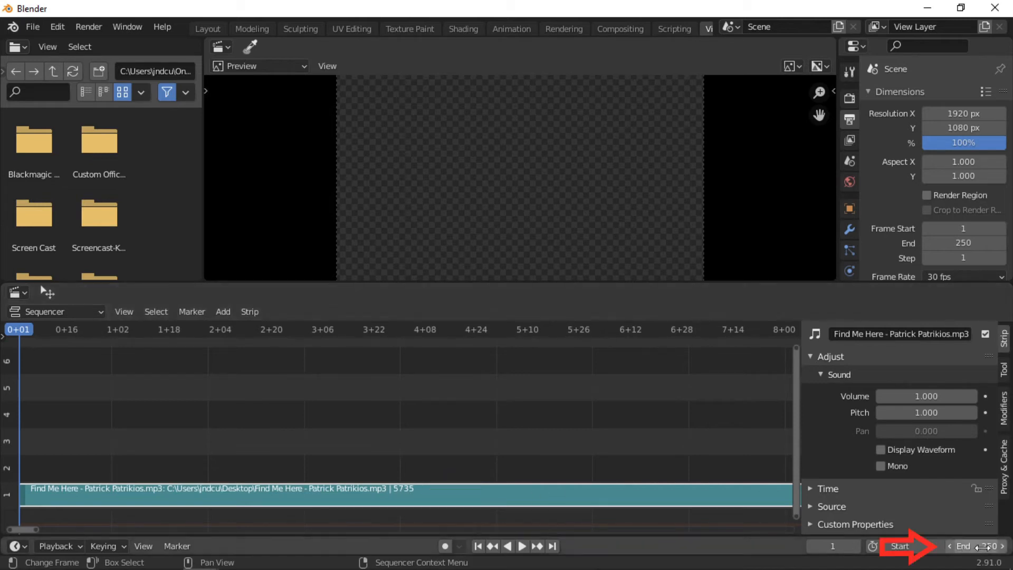
Step: Set the scene's end frame to 5735
click(963, 546)
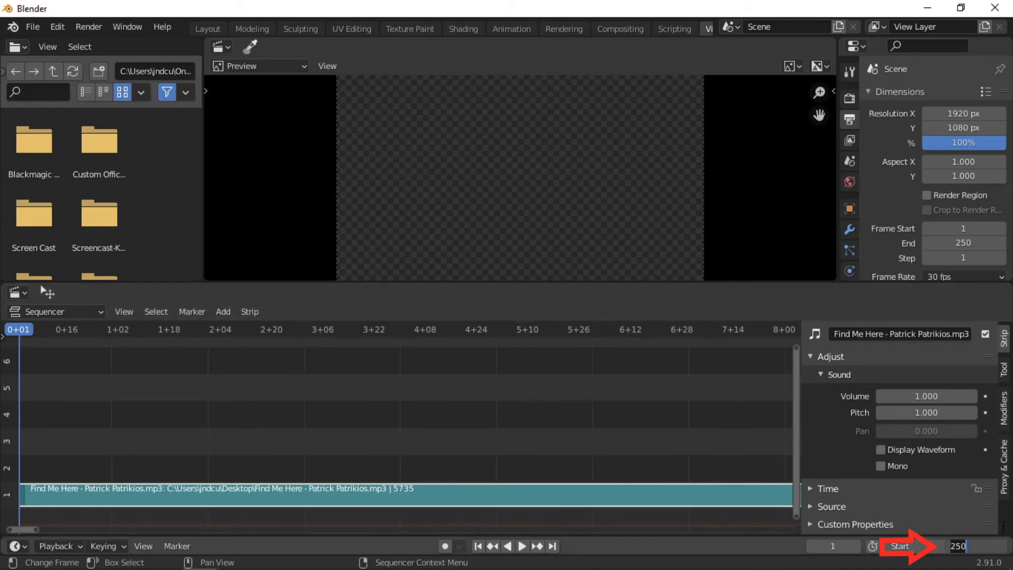
text(5735)
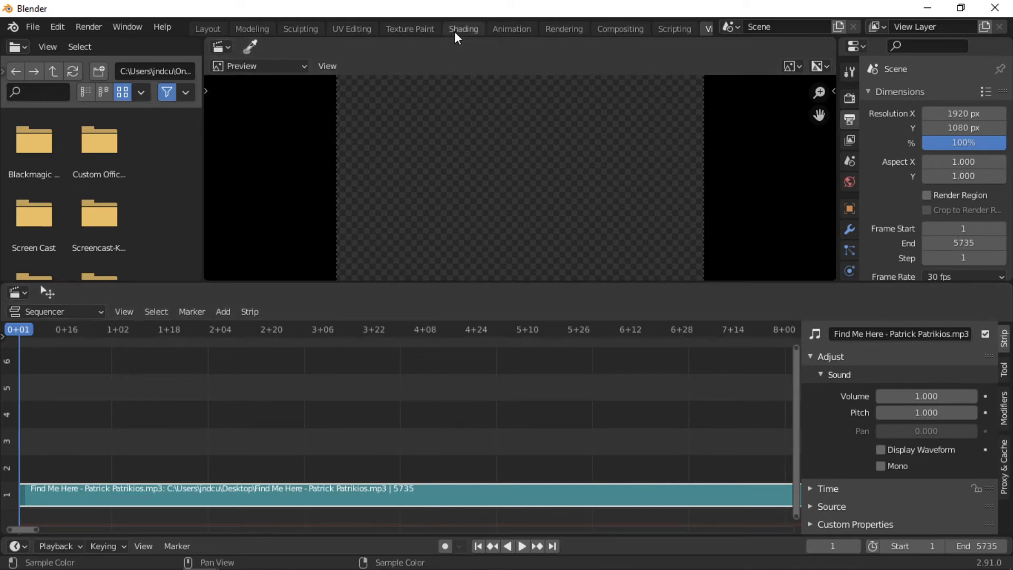
Step: Return to the Shading workspace and search the Add menu for 'map' to bring in a Mapping node
click(463, 28)
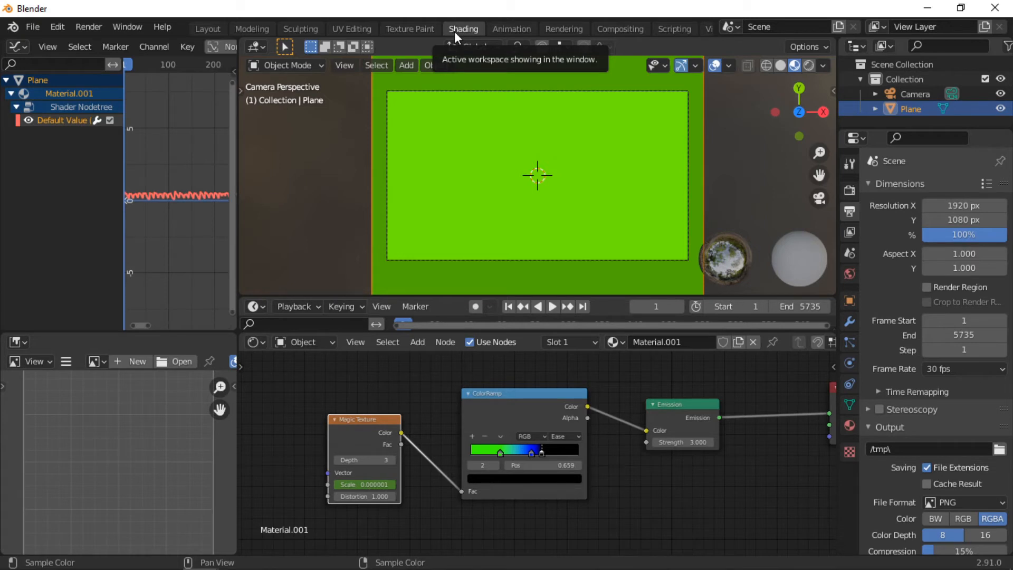
mouse_move(365, 244)
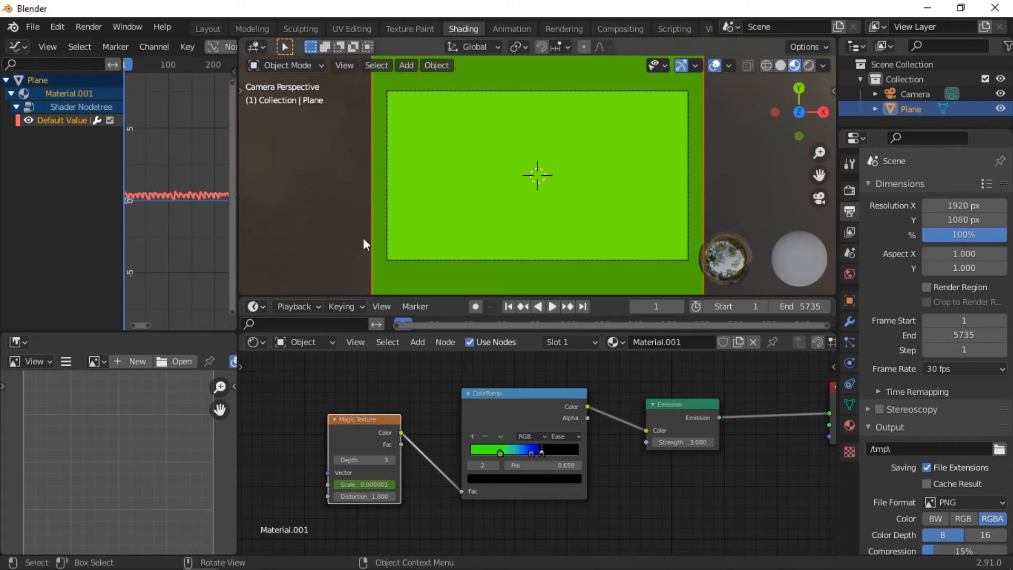
click(417, 342)
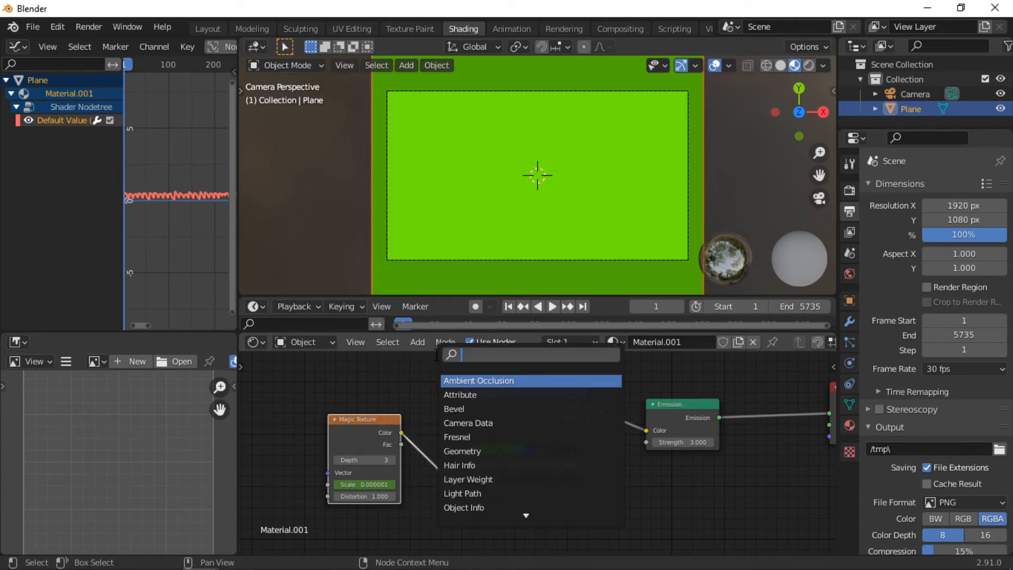
text(m)
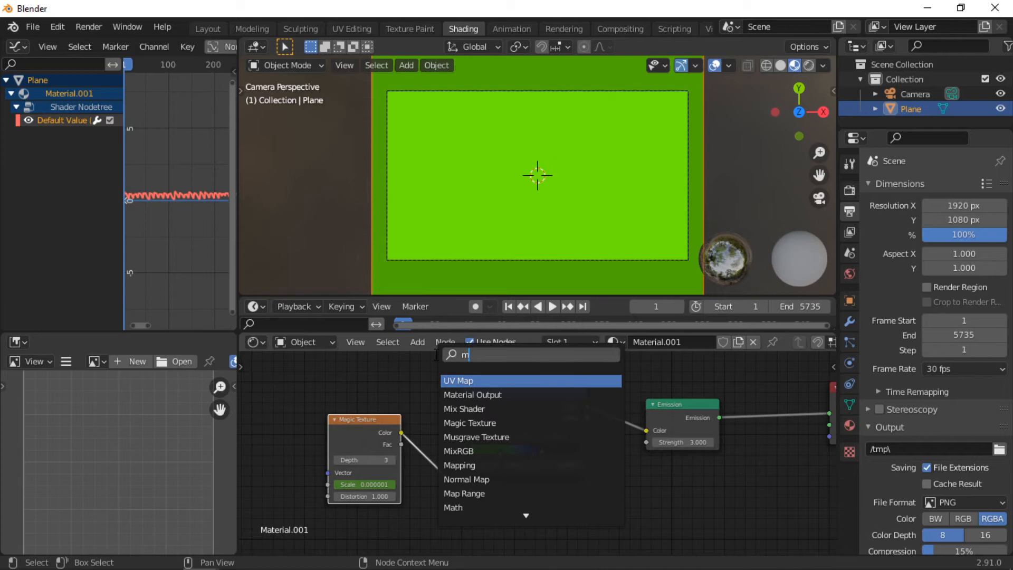
text(ap)
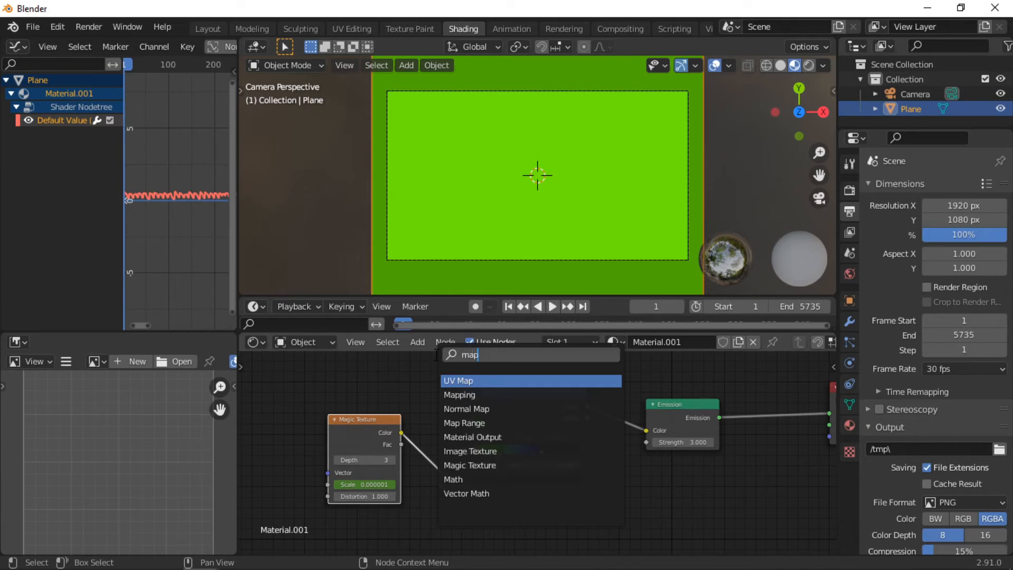
mouse_move(460, 395)
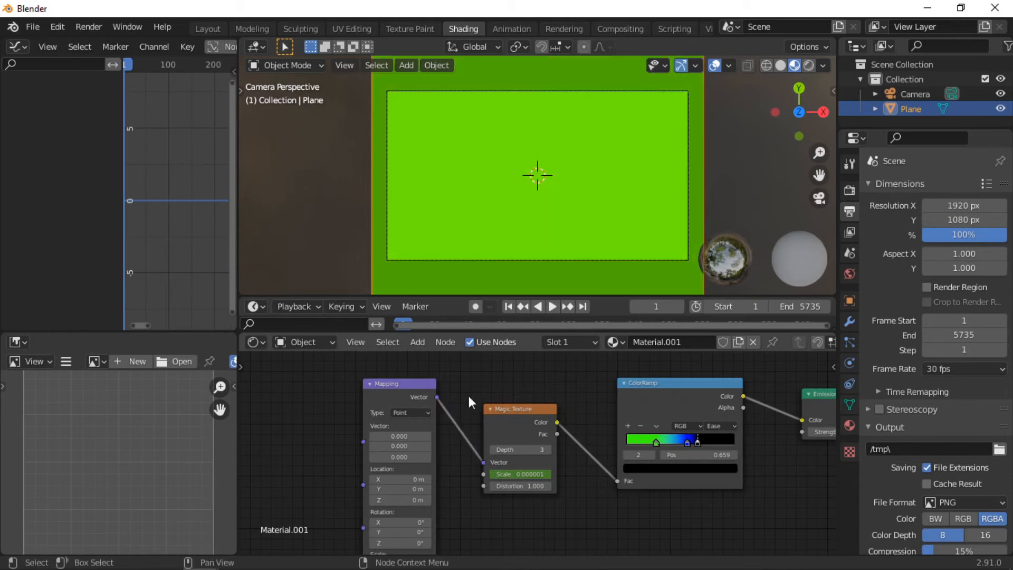
Step: Add a Texture Coordinate node feeding the Mapping vector and raise the Mapping scale to 30
click(416, 342)
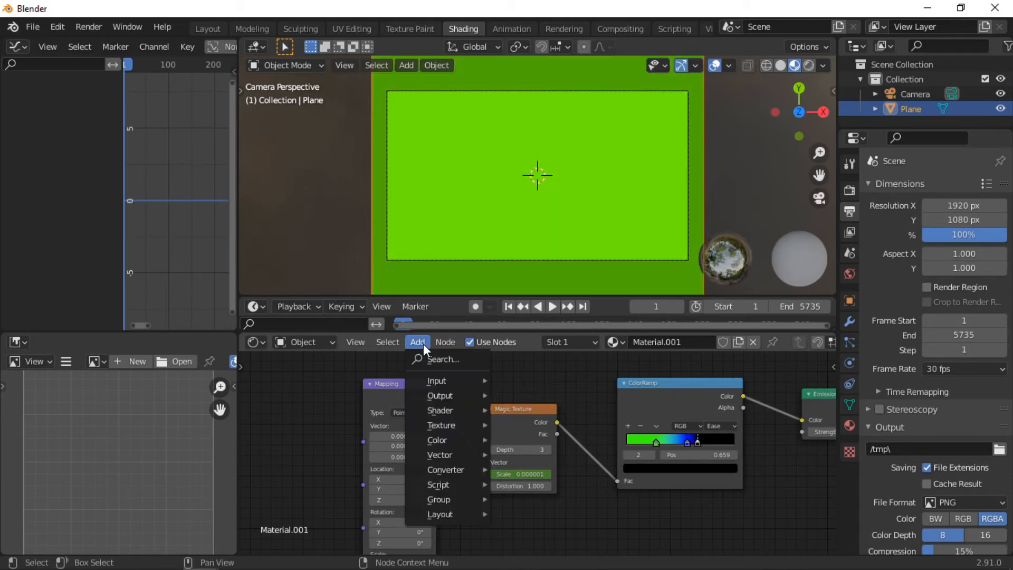
click(437, 380)
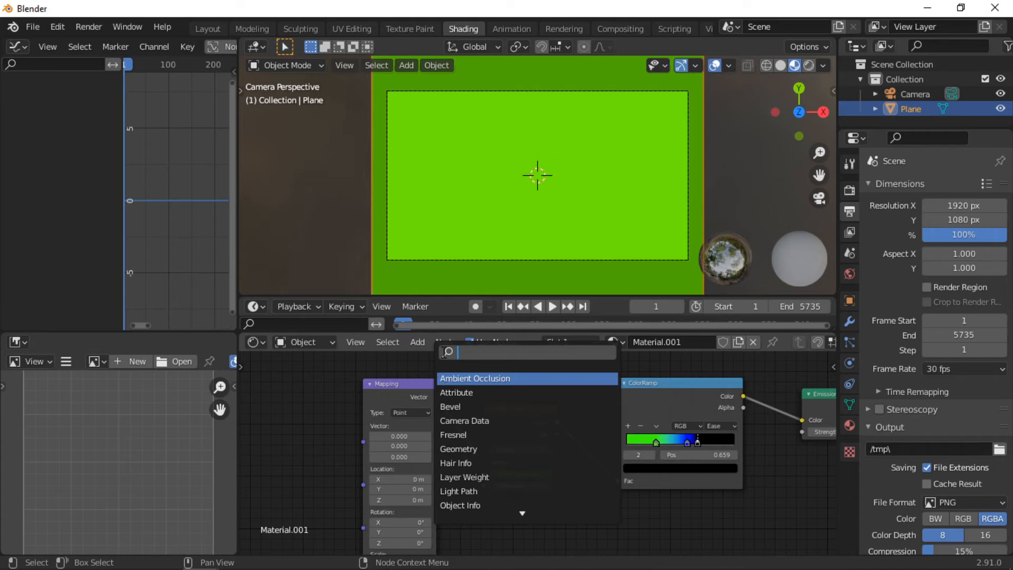
text(text)
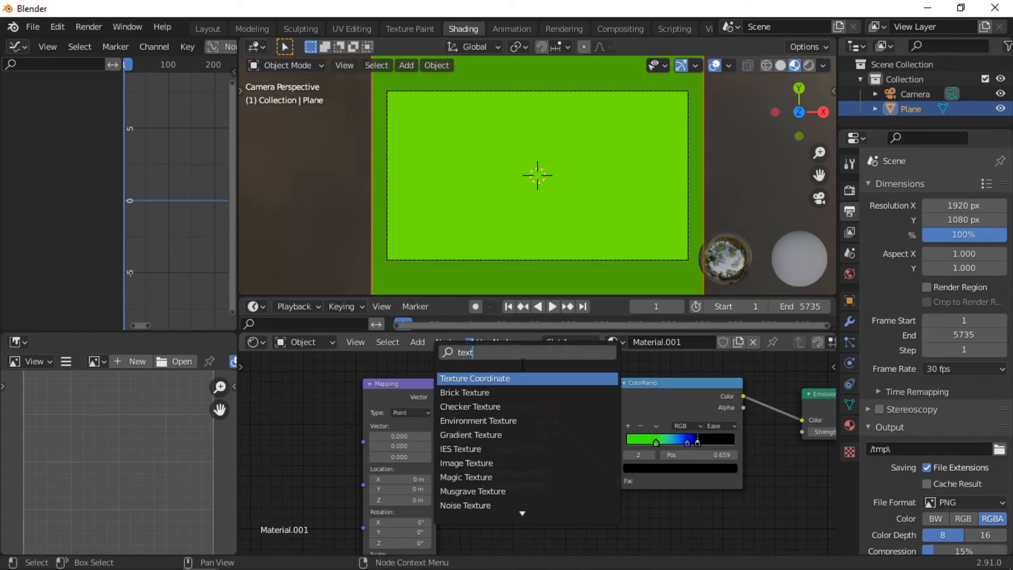
click(473, 477)
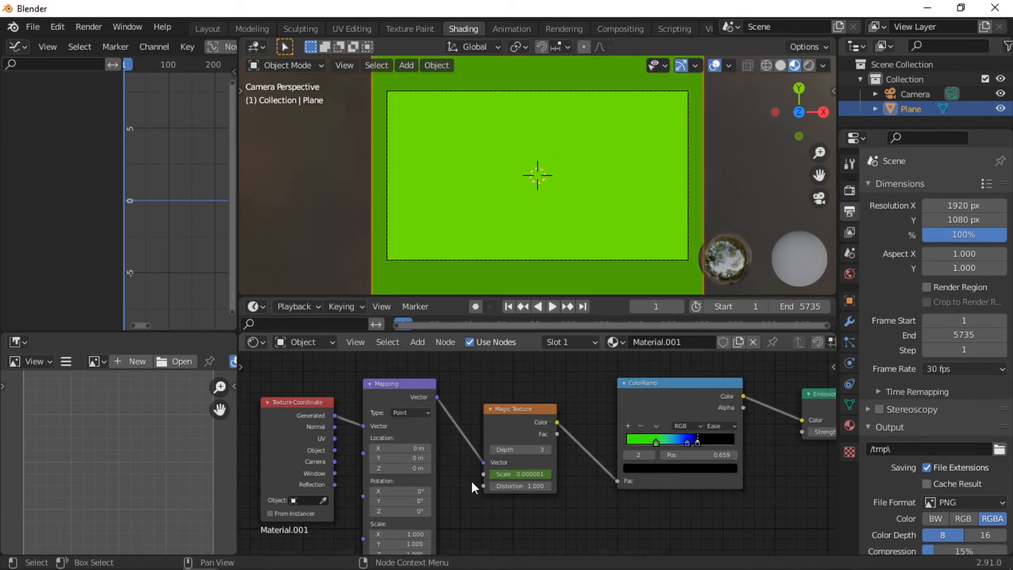
mouse_move(478, 504)
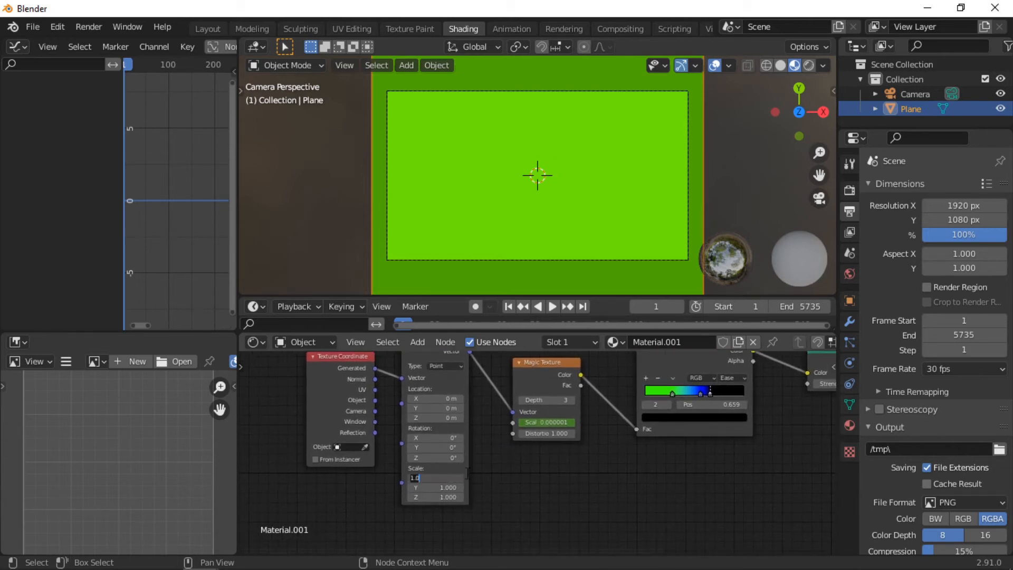
text(3.0)
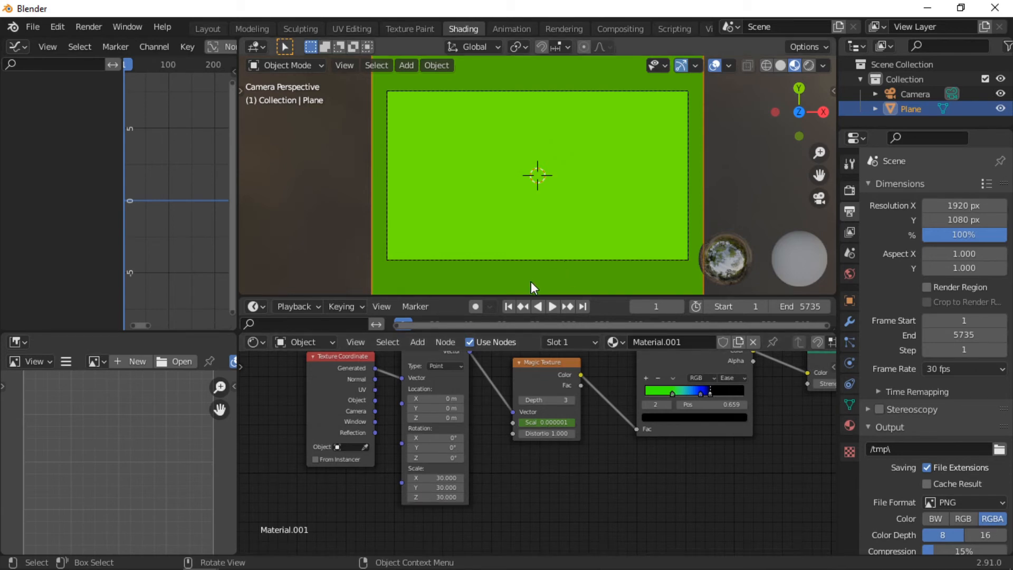
Step: Play back the animation to preview the dense blue-green spot pattern, then stop at frame 1
key(space)
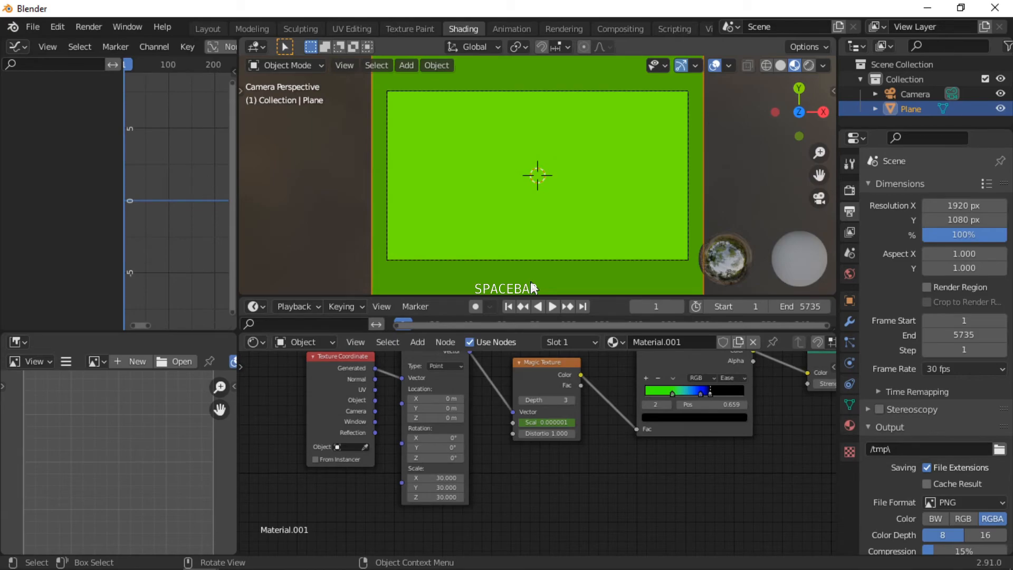
key(space)
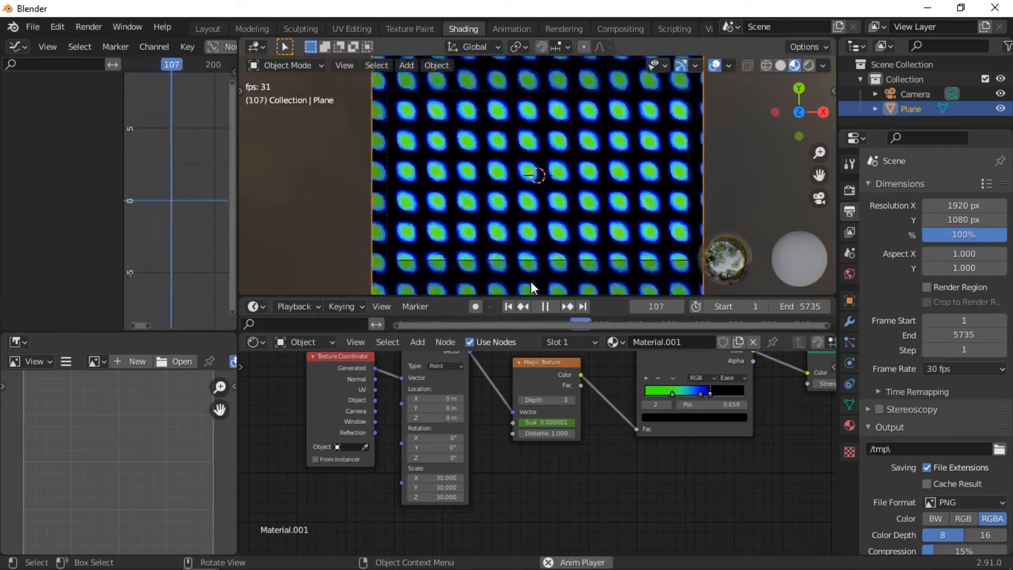
key(space)
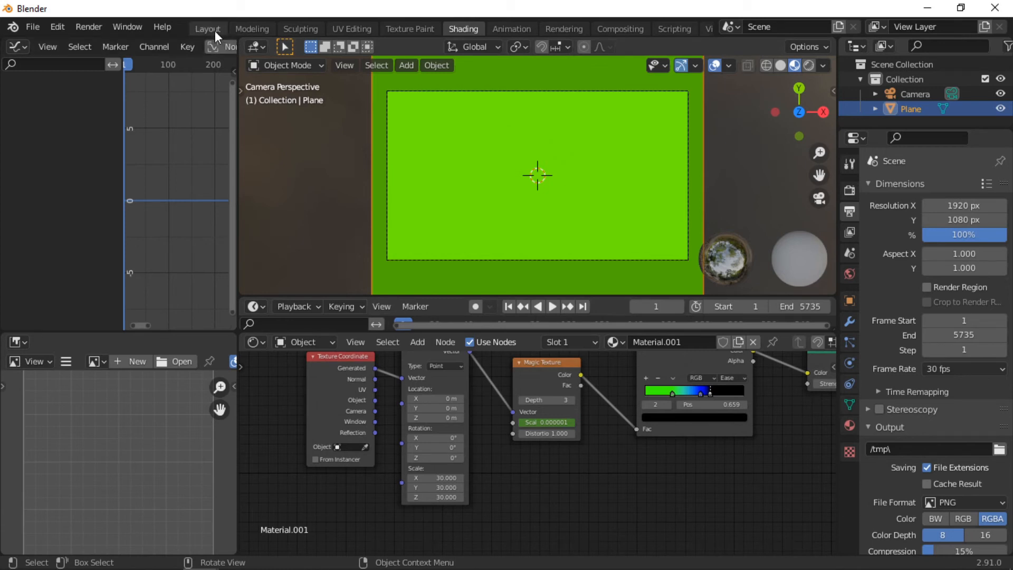
Step: Switch to Layout with Material Preview shading and toggle Eevee Bloom in Render Properties
click(207, 28)
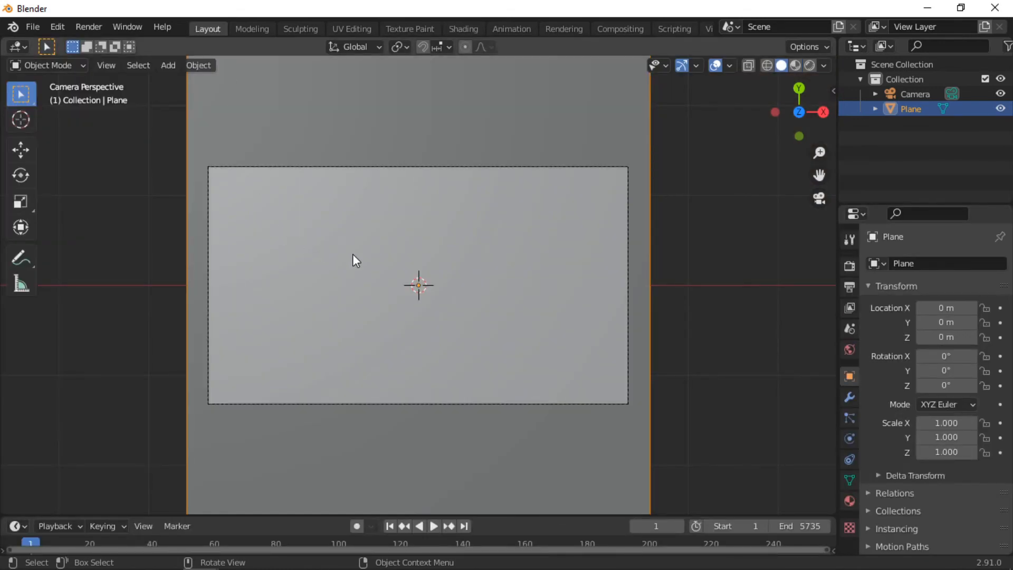
click(809, 66)
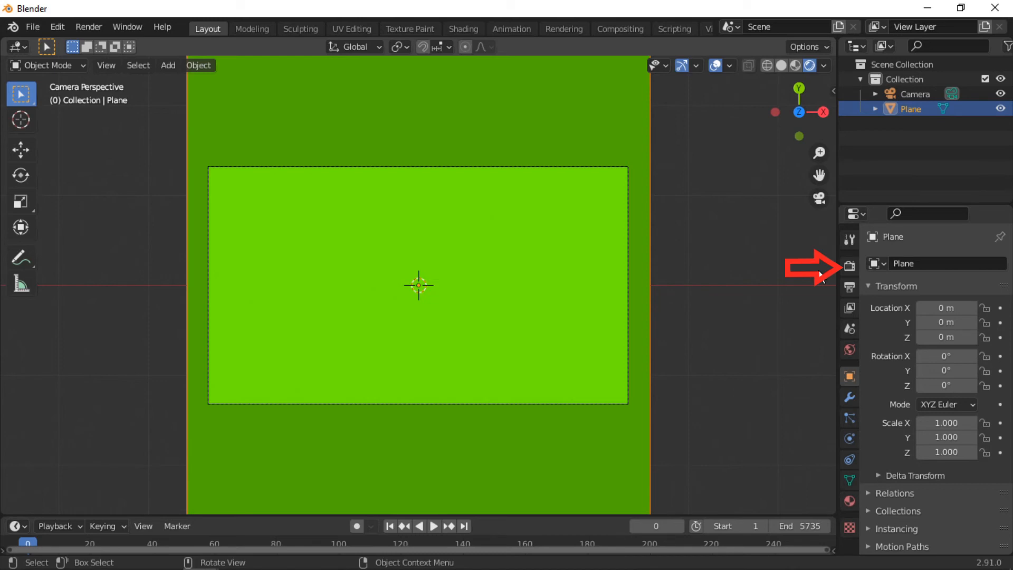
click(849, 265)
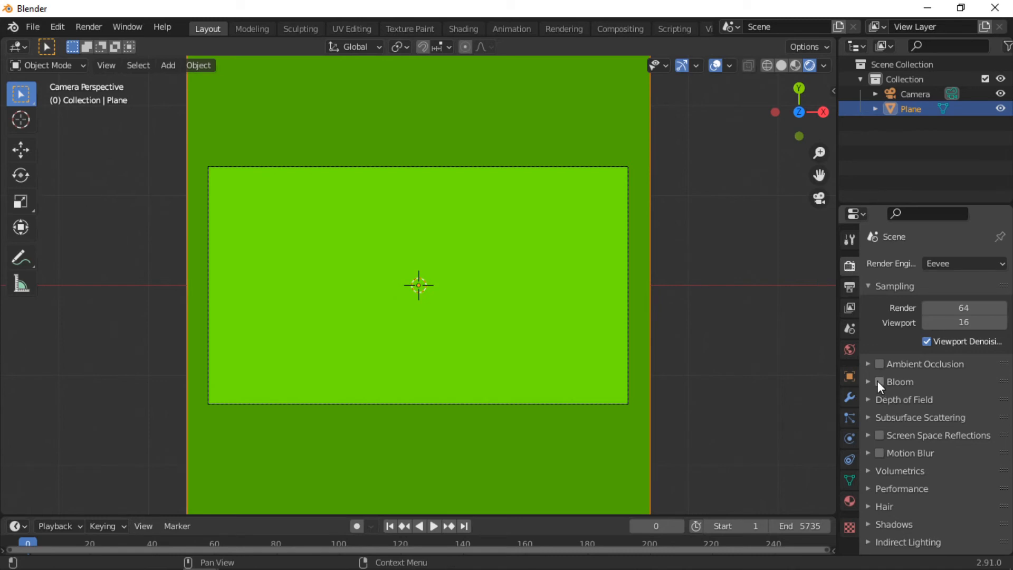
mouse_move(880, 386)
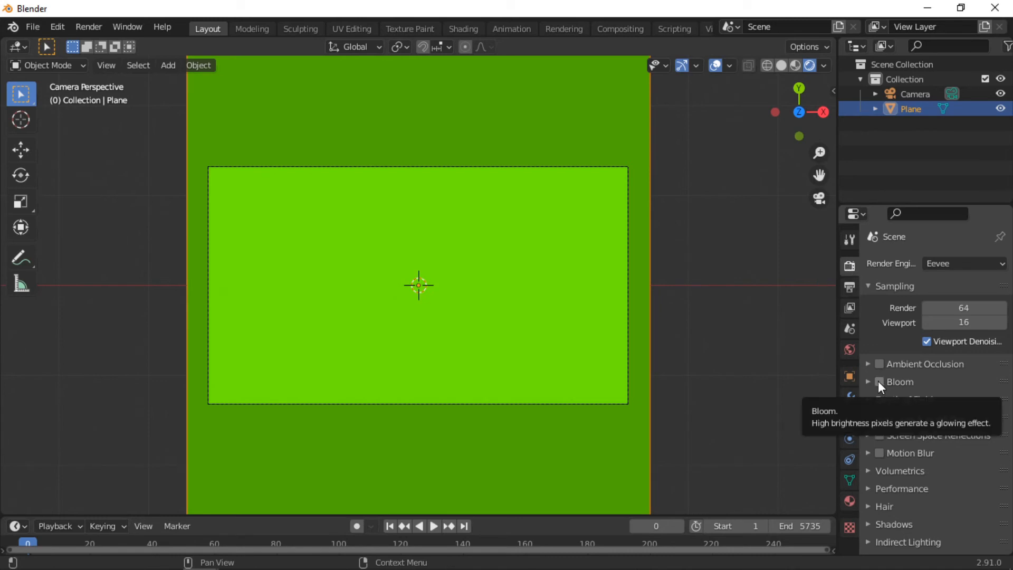
click(880, 381)
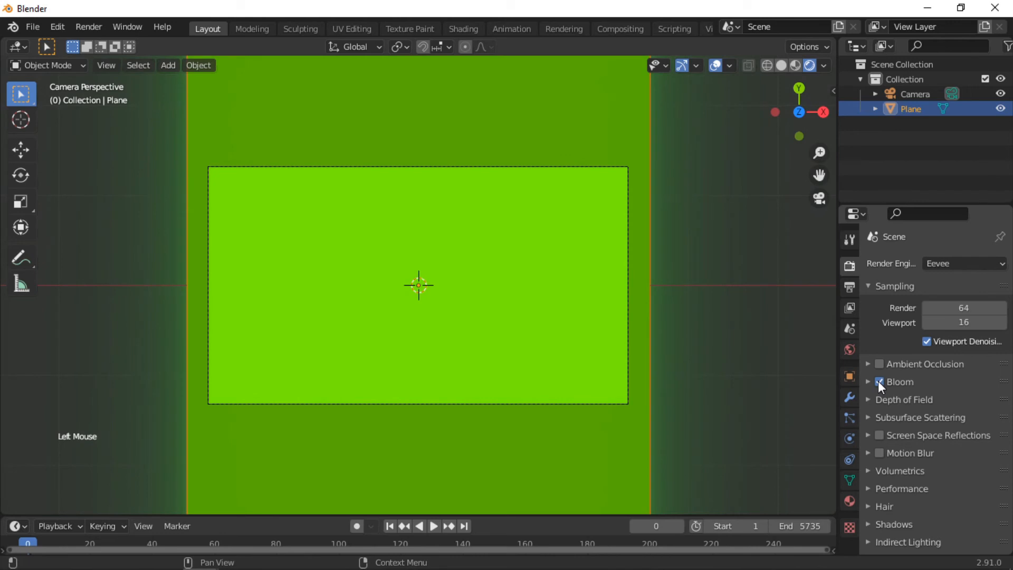
click(879, 381)
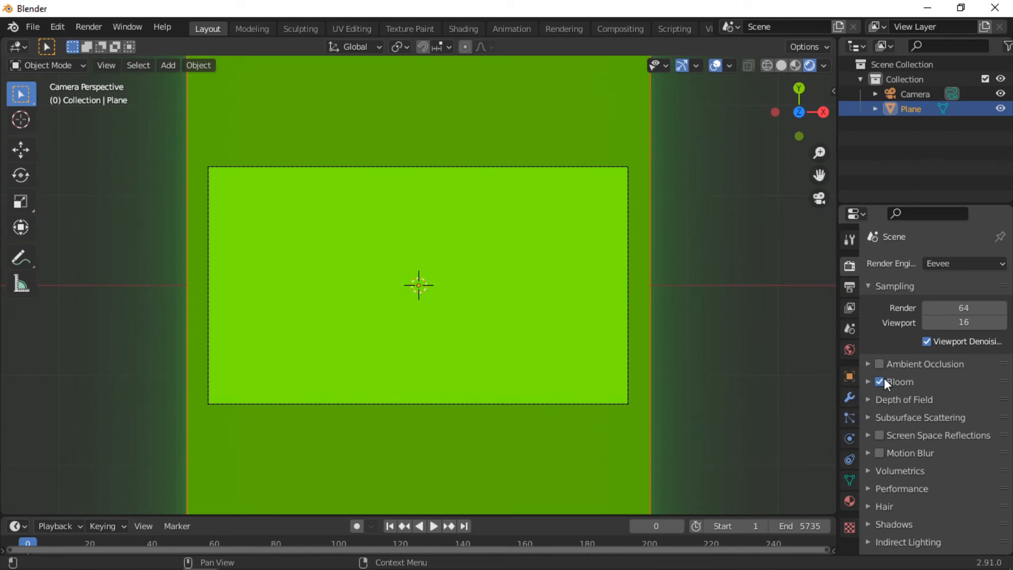
click(880, 383)
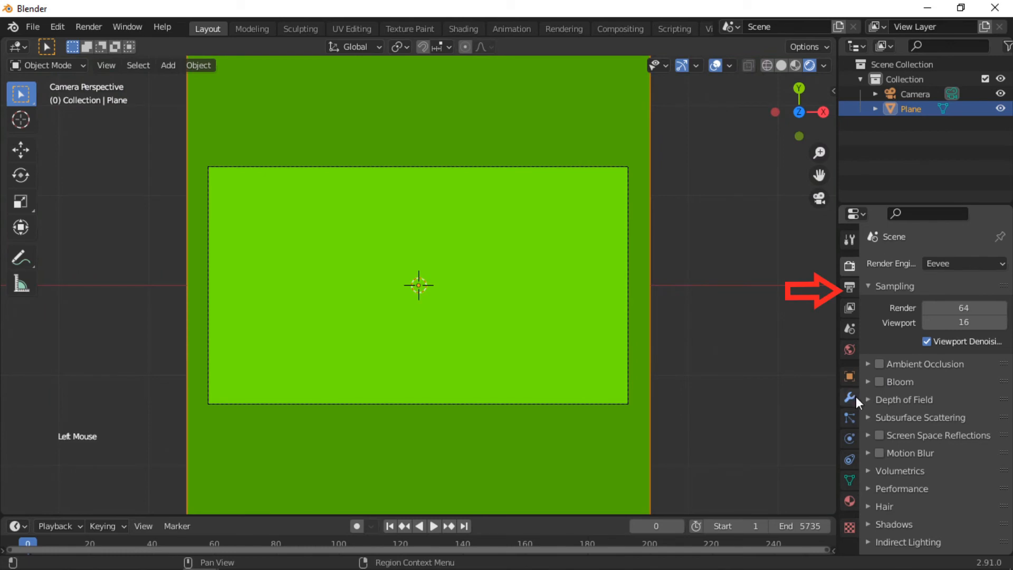
Step: Set the render output folder to the Desktop and the file format to FFmpeg video
click(849, 289)
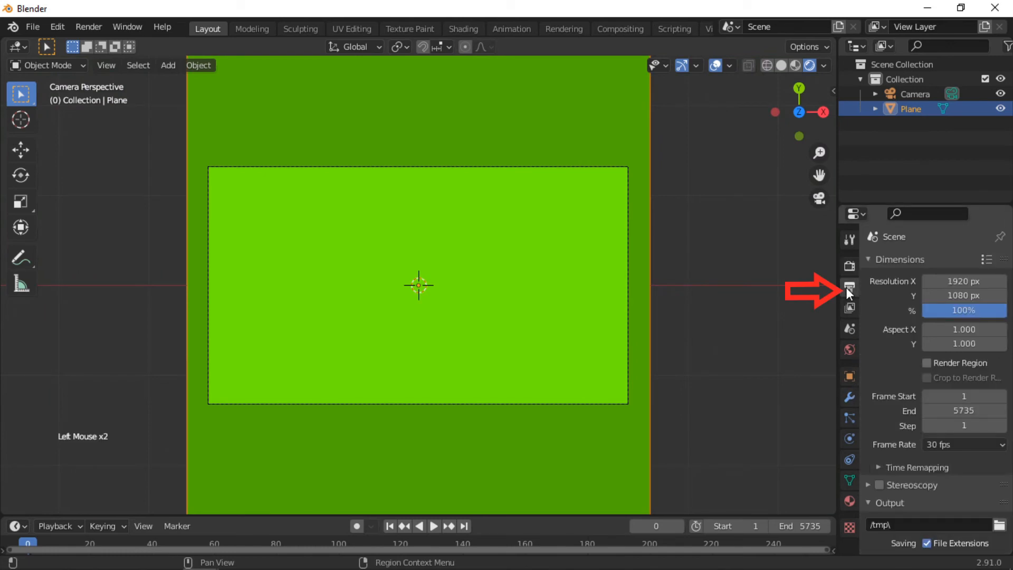
scroll(down, 3)
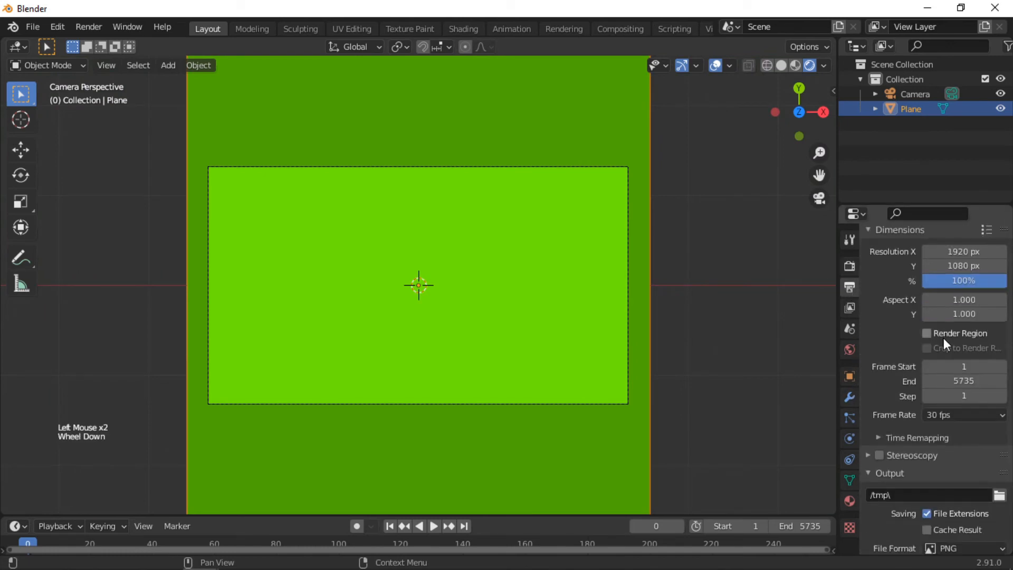
scroll(down, 3)
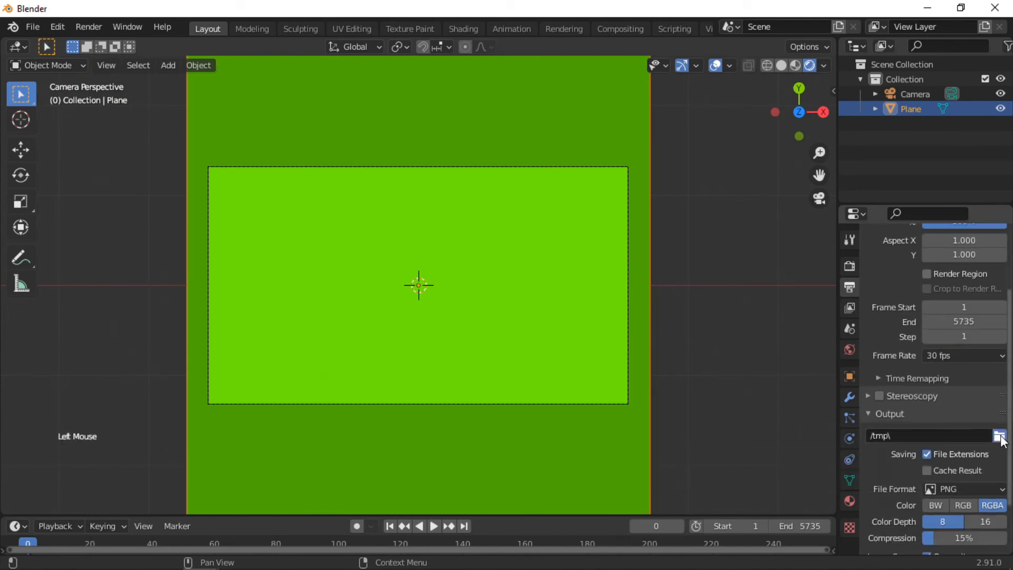
click(1000, 435)
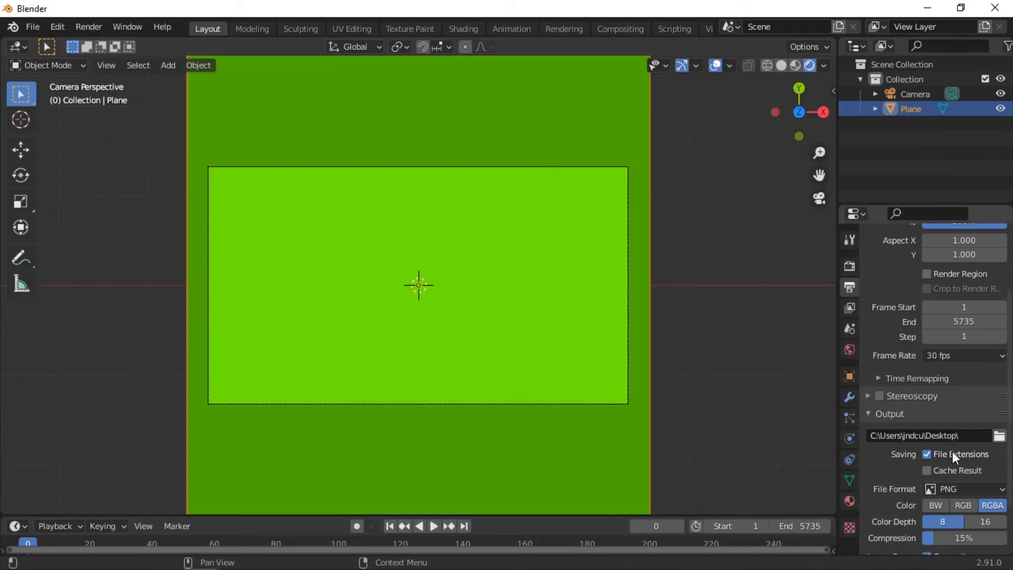
scroll(down, 3)
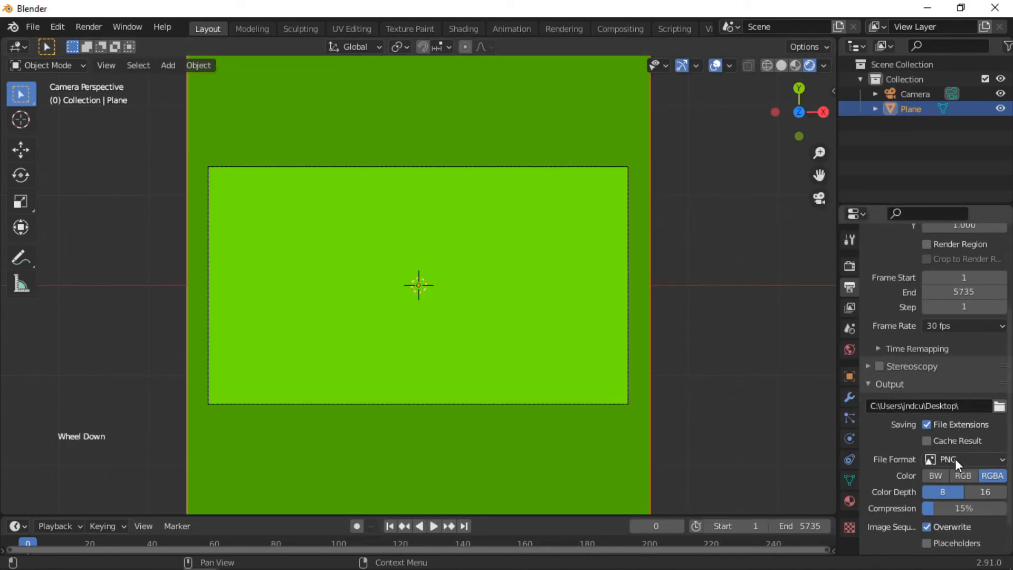
click(962, 459)
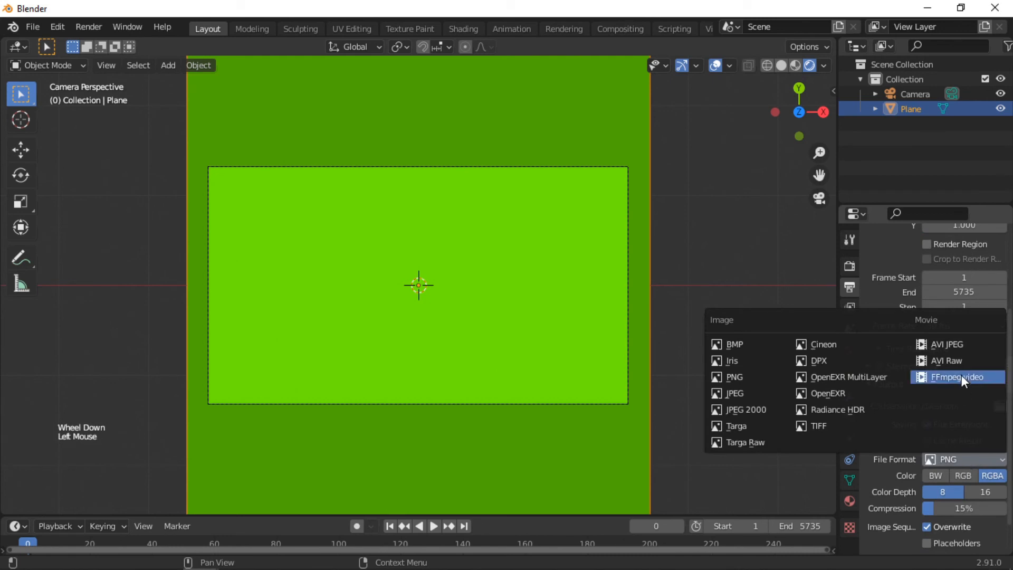
click(957, 377)
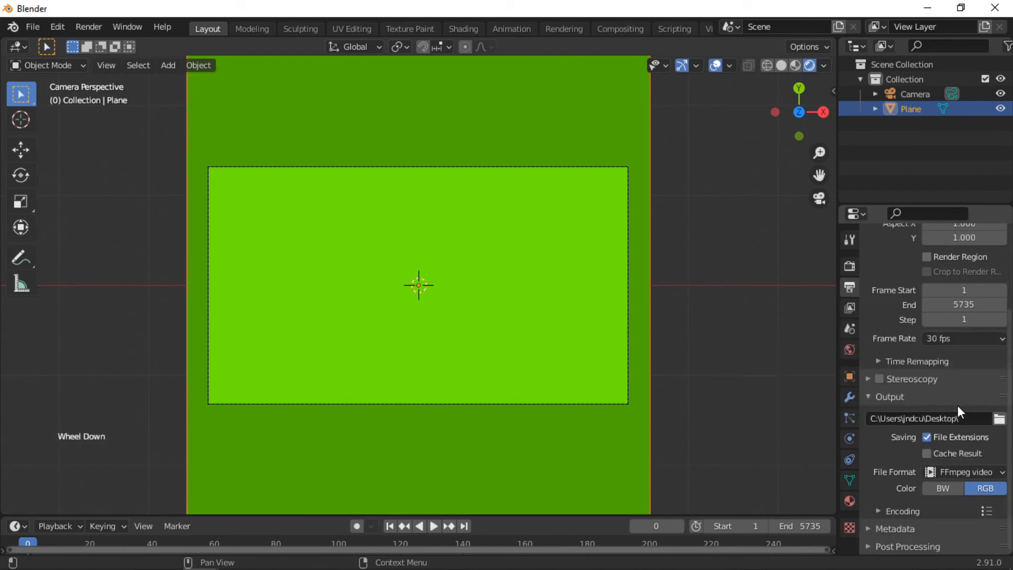
Step: Use an MPEG-4 container at perceptually lossless quality and bring up the audio codec list
scroll(down, 3)
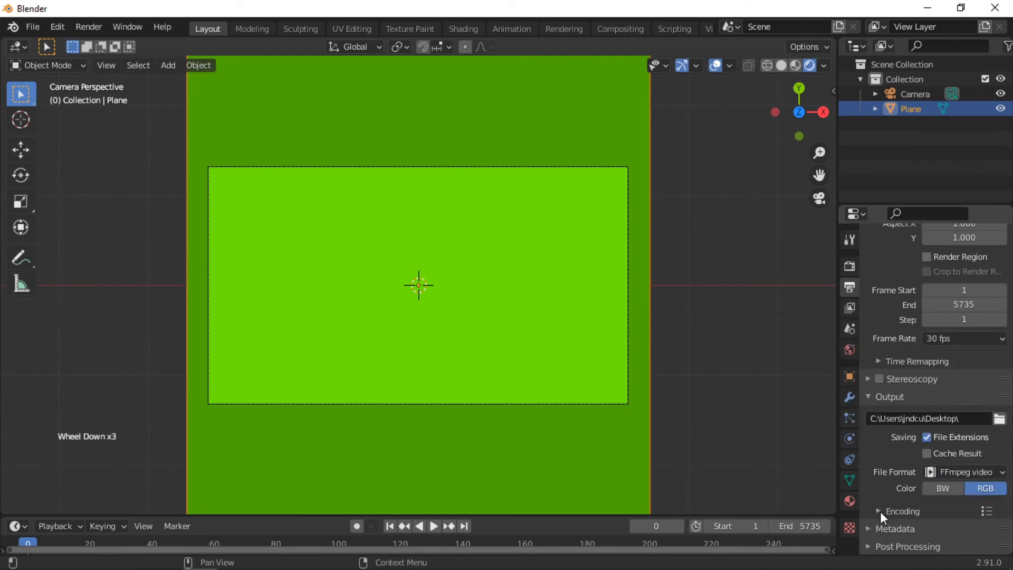
scroll(down, 3)
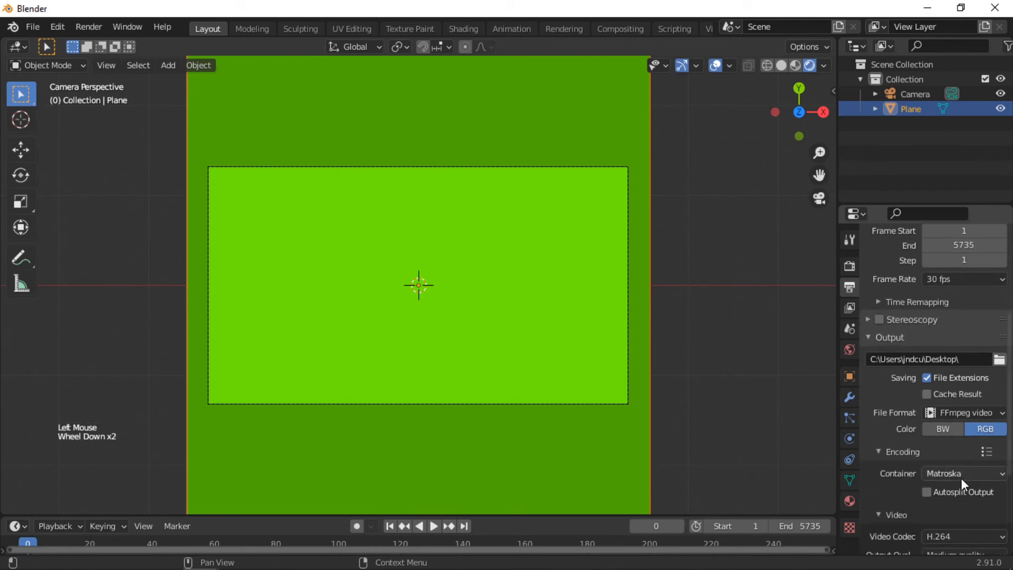
click(962, 473)
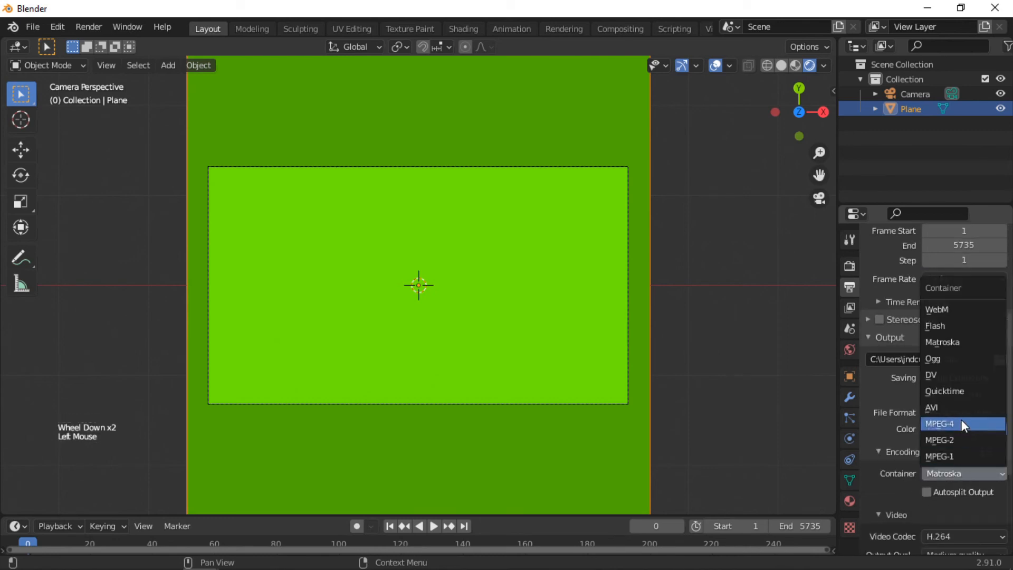
click(941, 425)
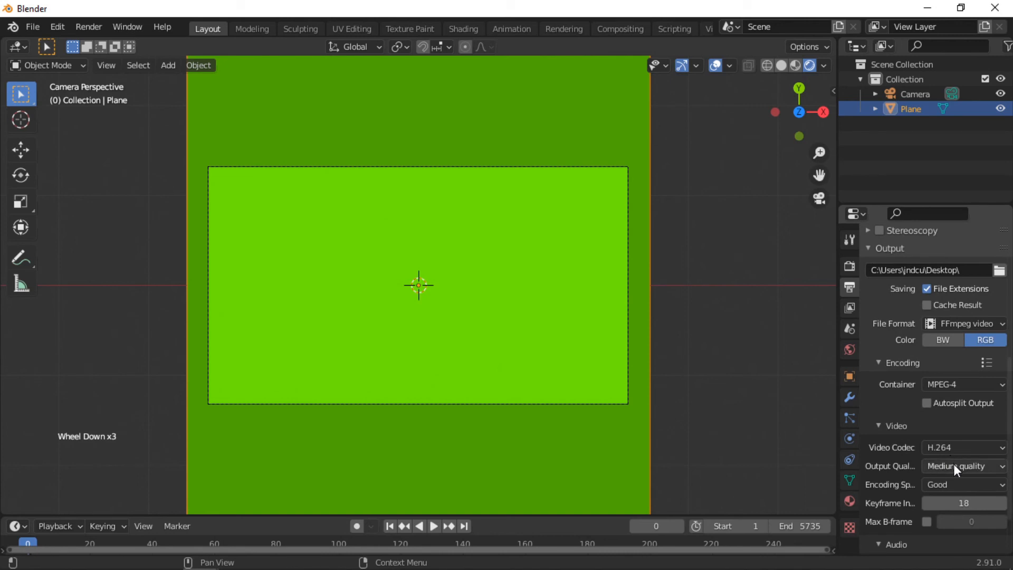
click(961, 465)
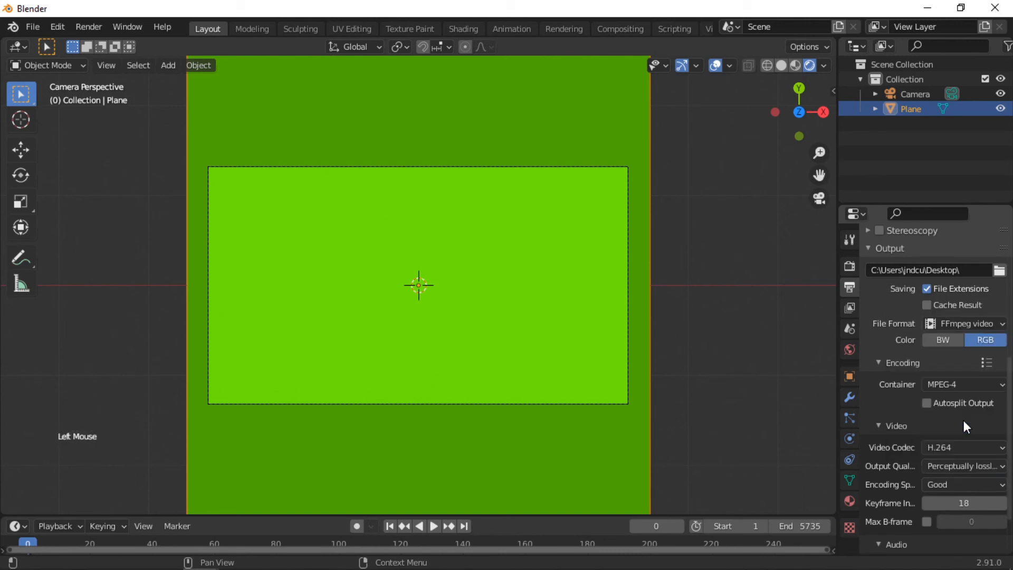
scroll(down, 3)
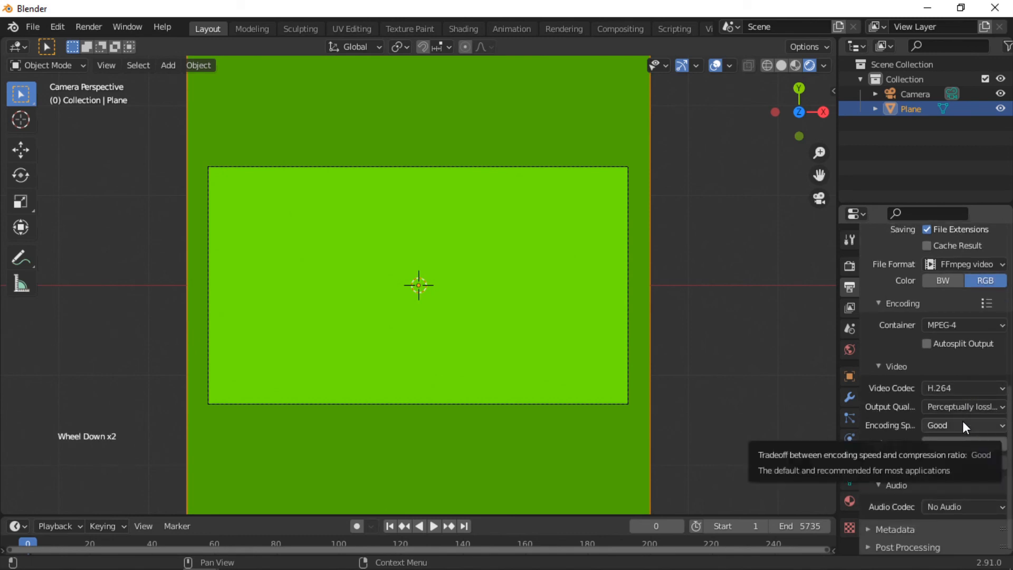
click(963, 505)
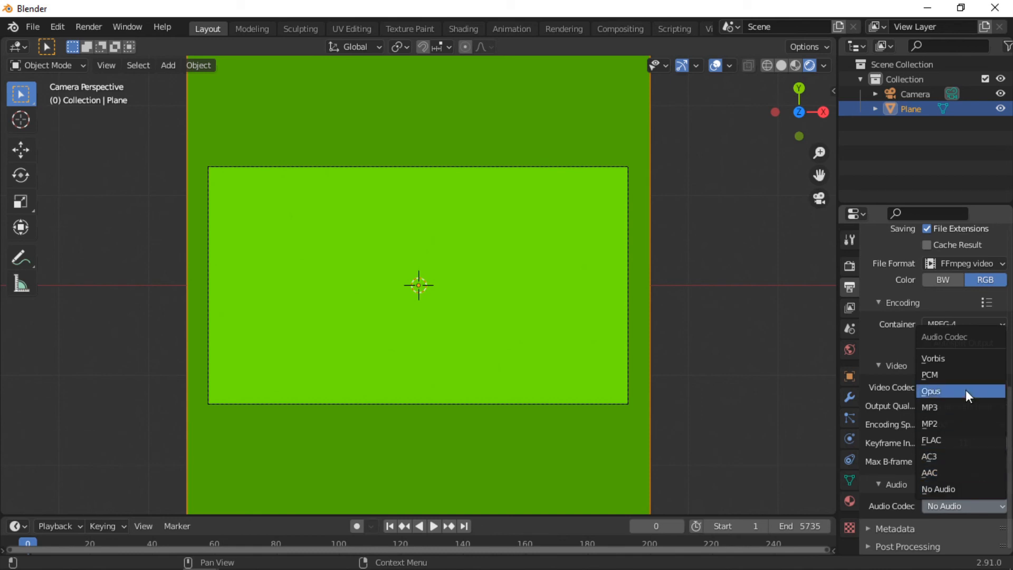
mouse_move(960, 407)
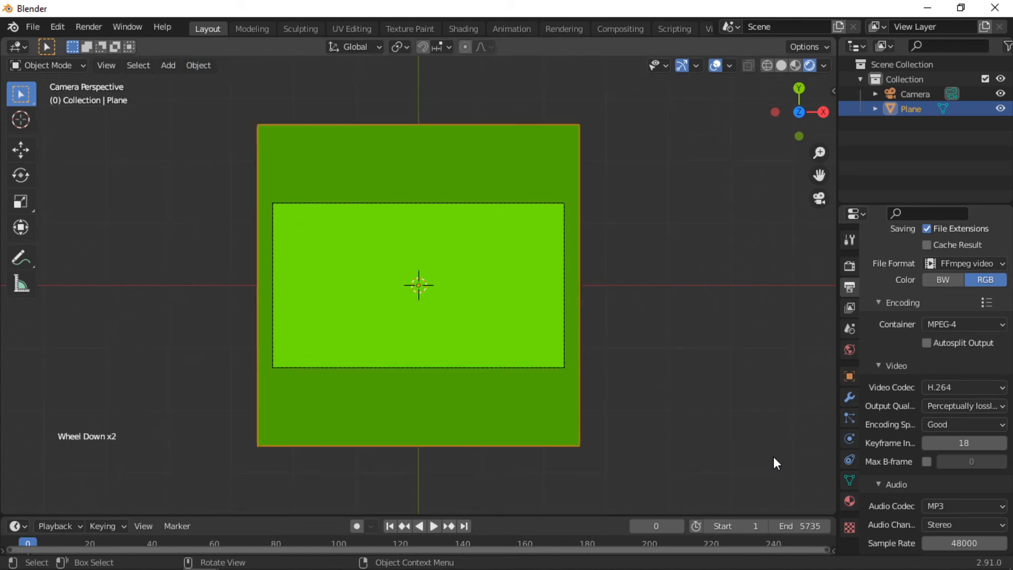
mouse_move(89, 26)
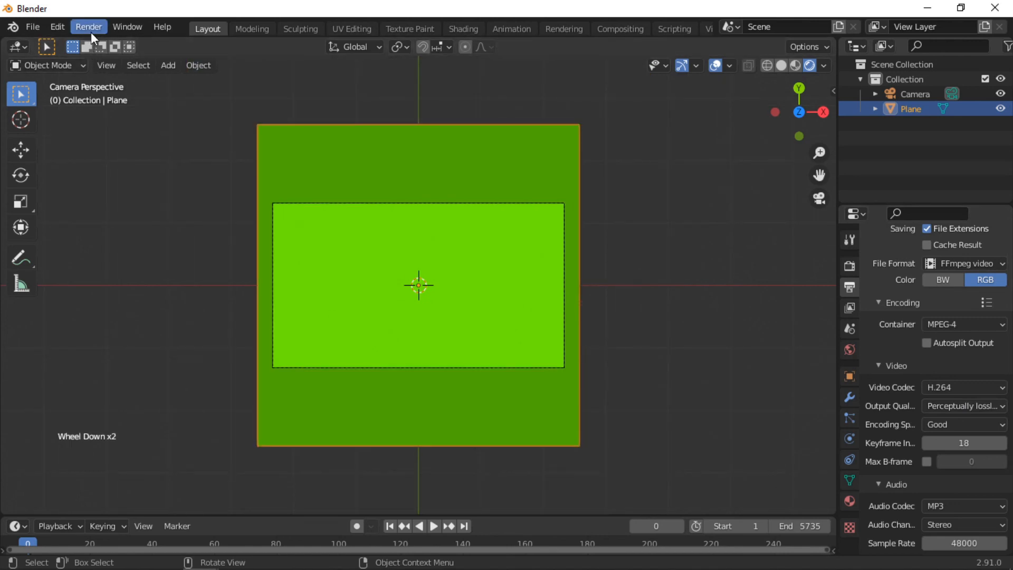
Step: Start Render Animation from the Render menu
click(89, 26)
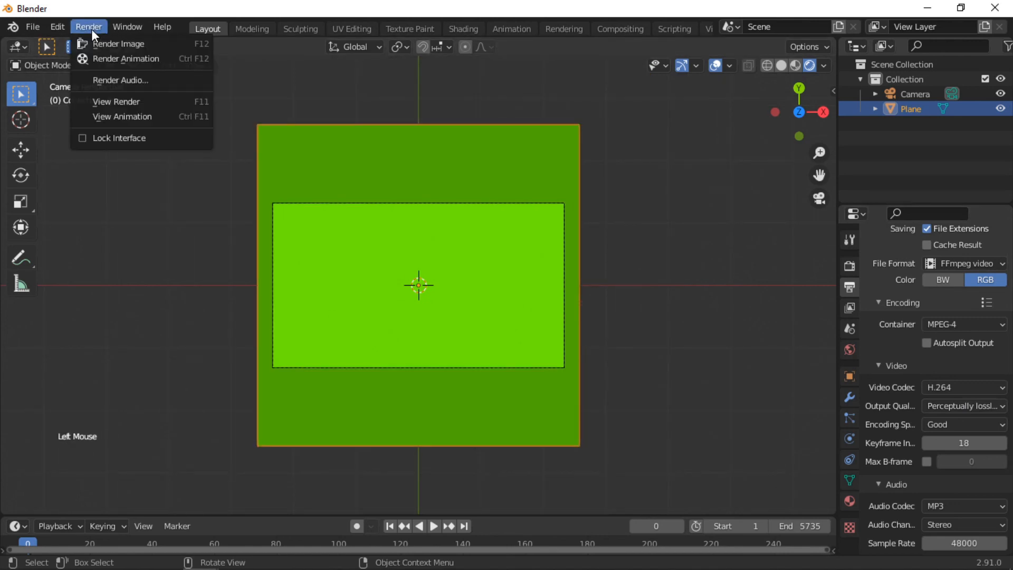
mouse_move(129, 59)
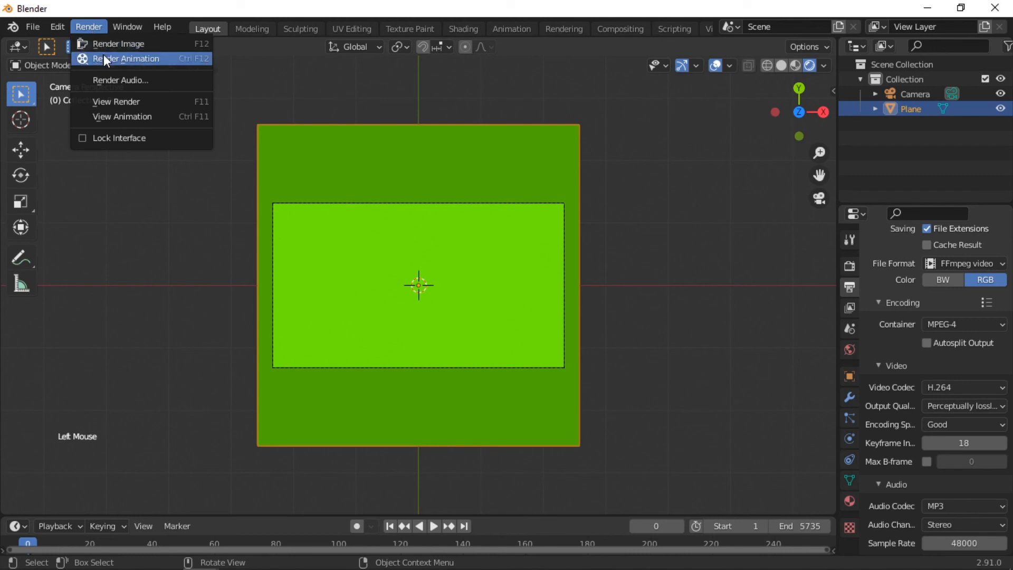
click(128, 58)
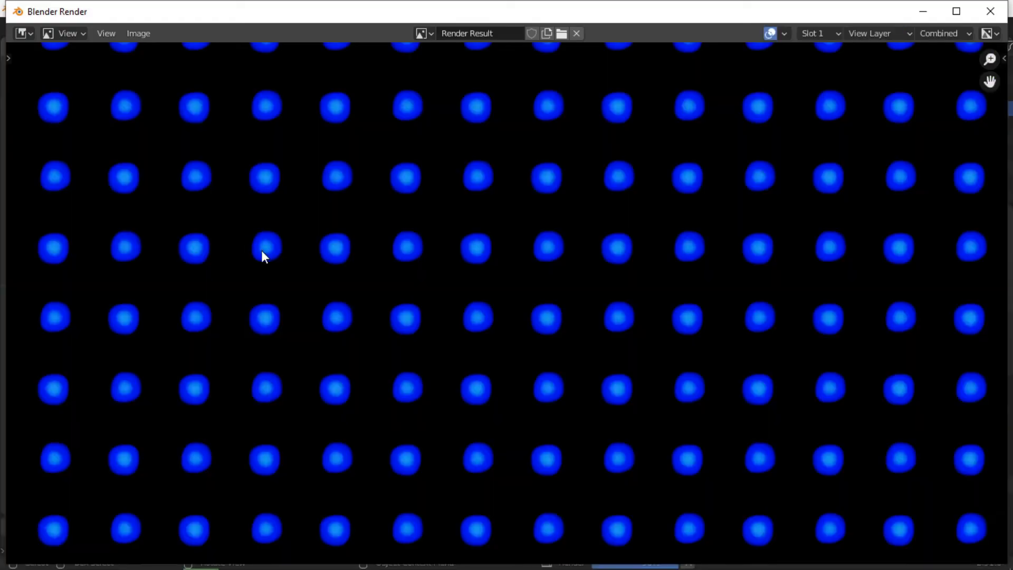